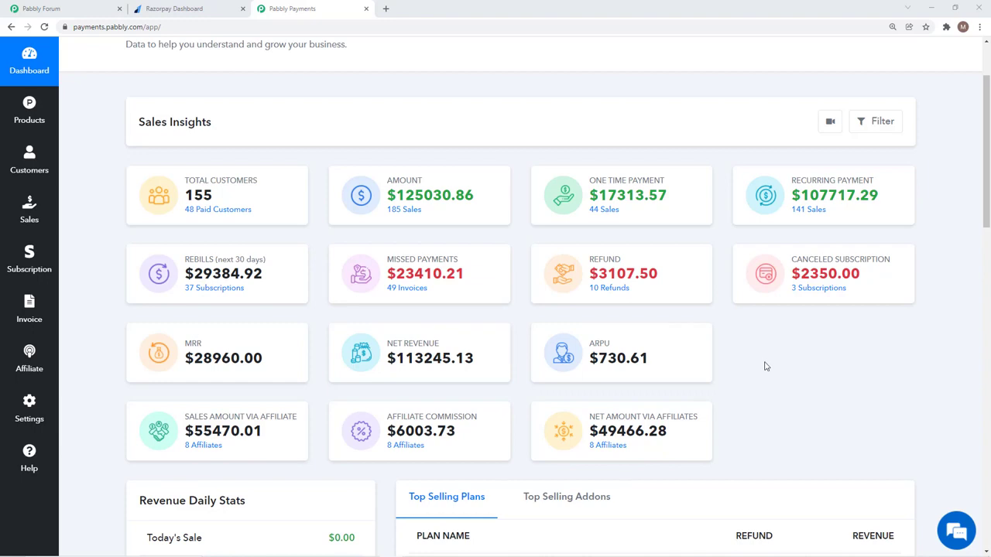
mouse_move(764, 369)
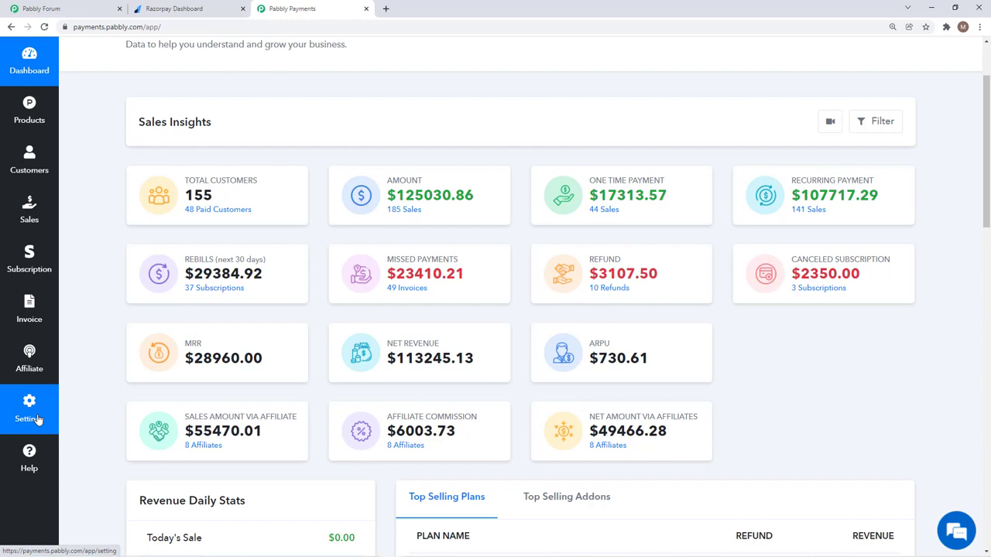
- Start connecting the Razorpay Subscription gateway from Settings > Payment Gateway Integration, ready for the key id
click(30, 409)
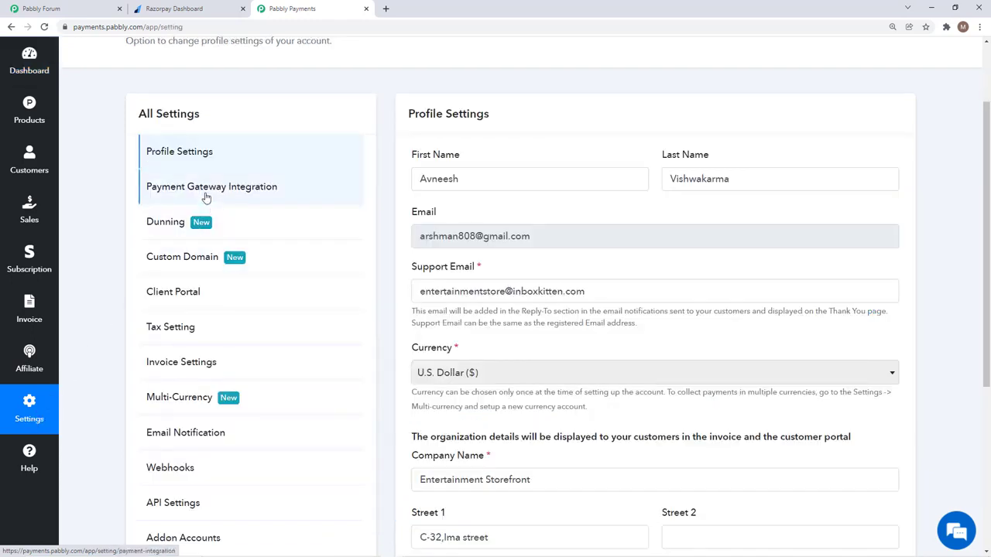
click(211, 185)
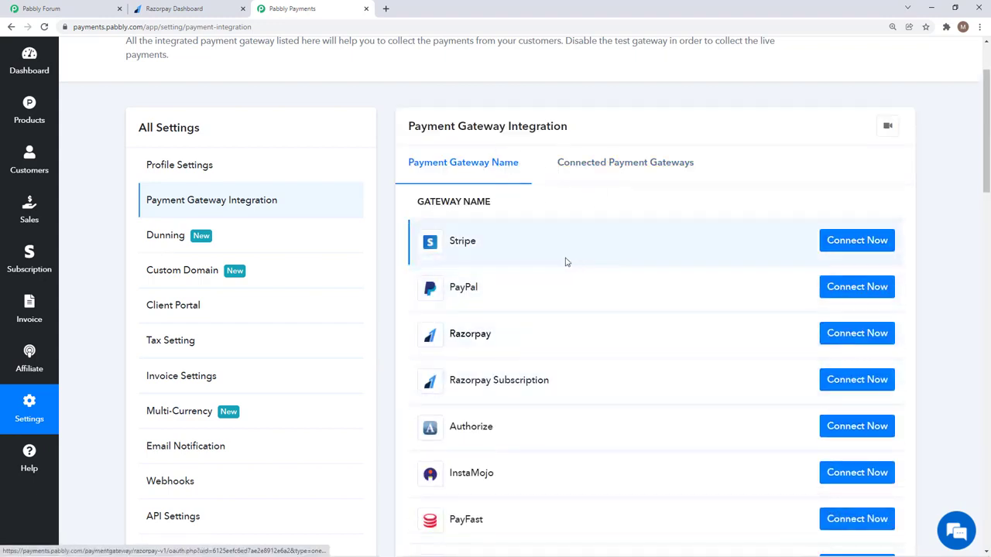
scroll(down, 3)
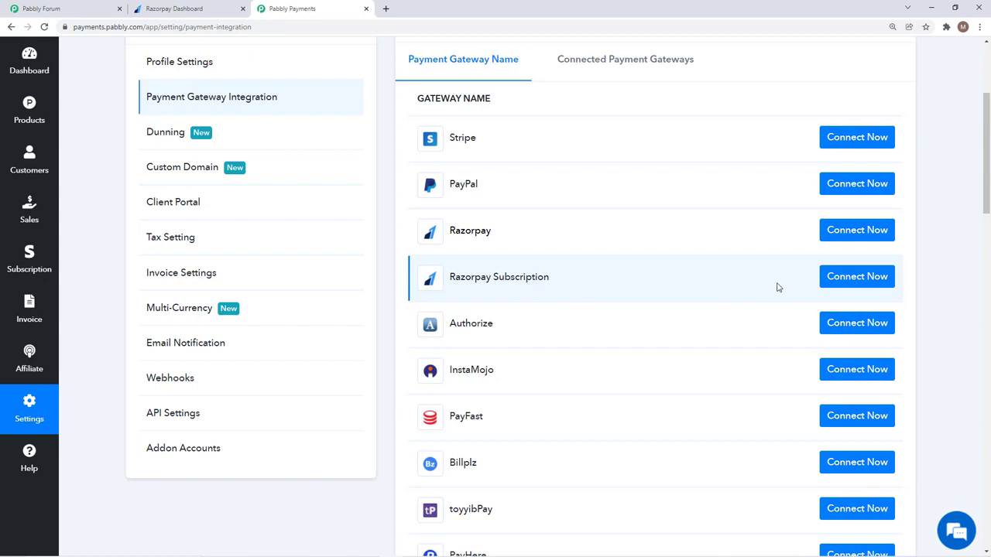
click(856, 275)
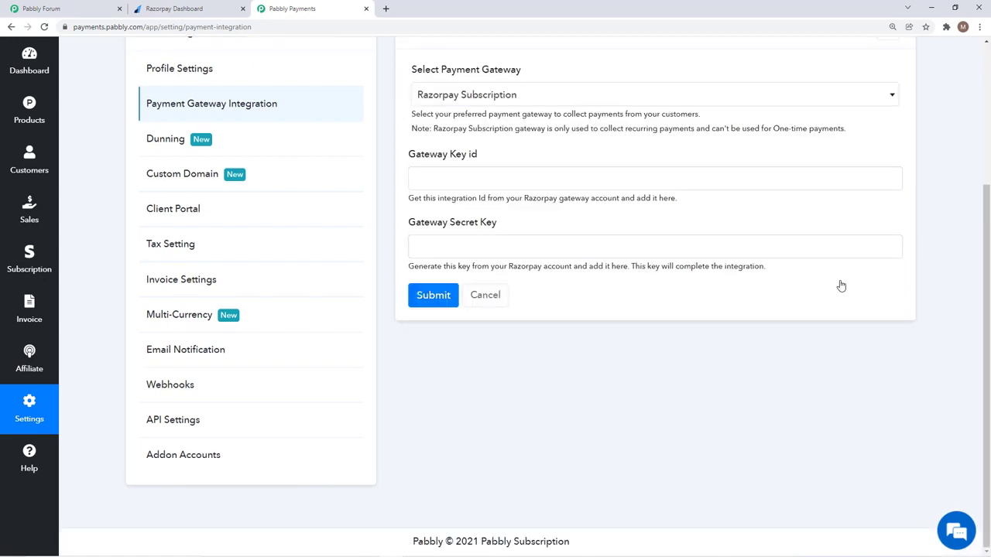
mouse_move(539, 232)
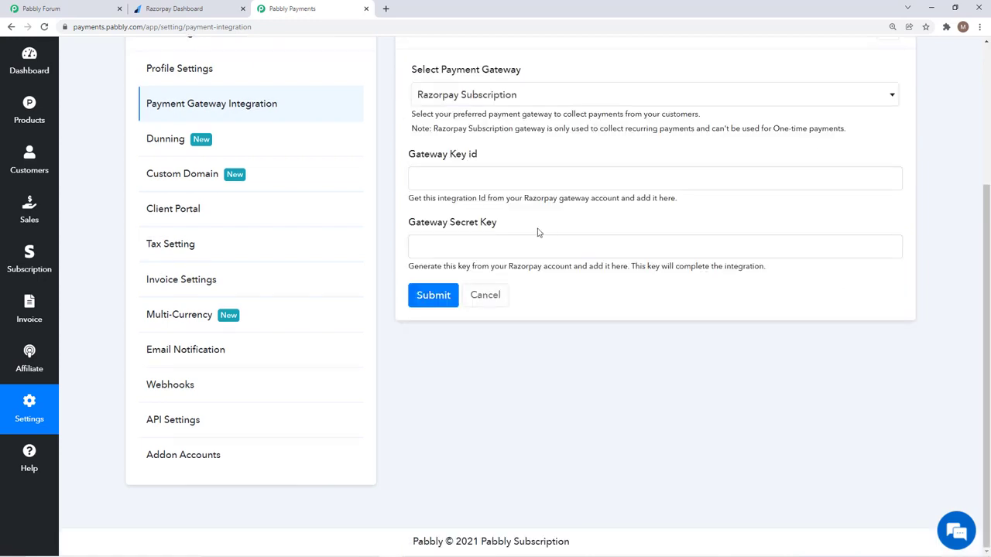
click(654, 178)
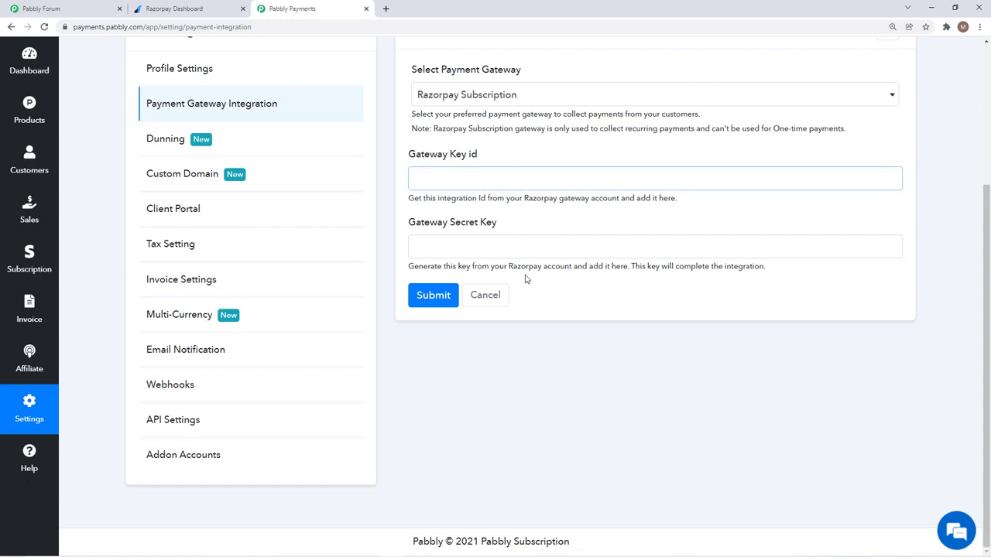
mouse_move(669, 400)
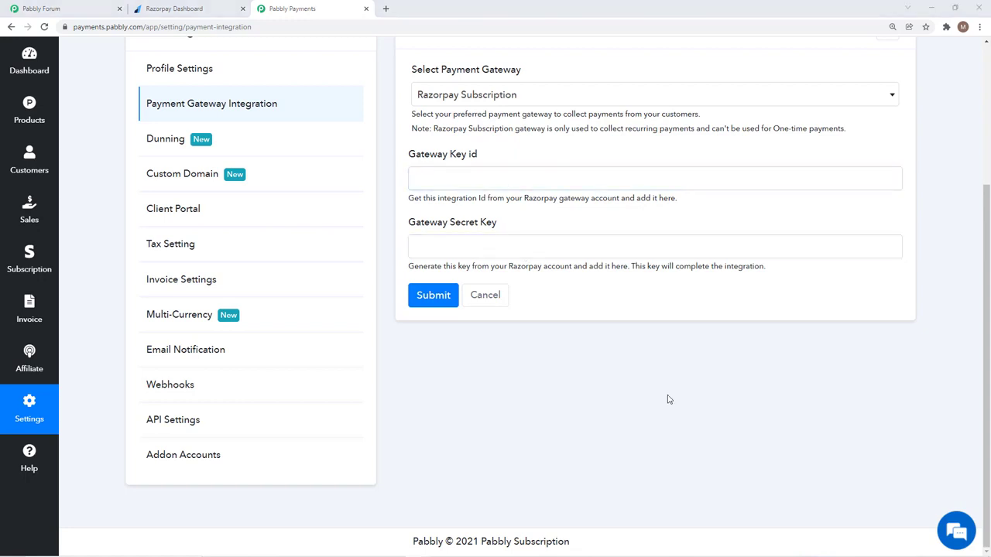
mouse_move(567, 376)
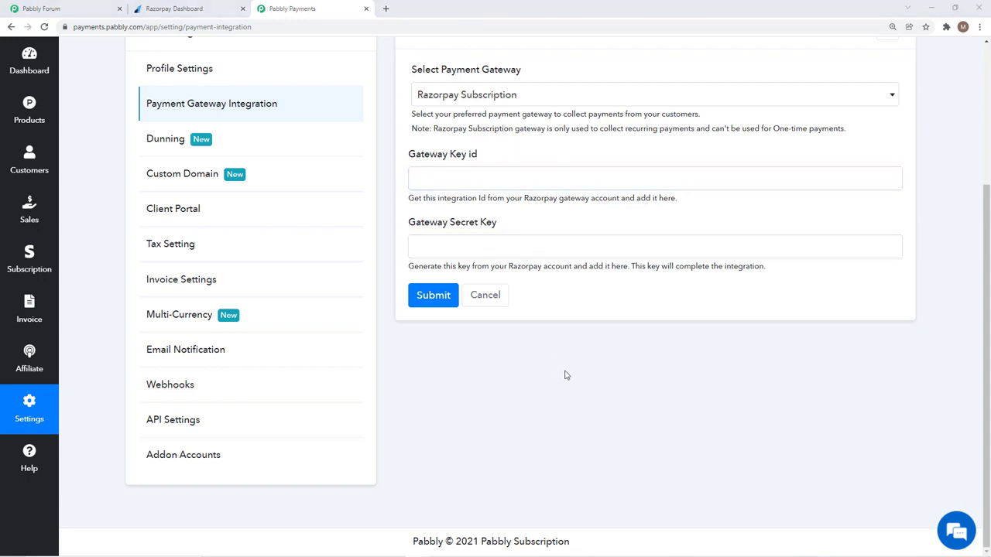
mouse_move(205, 76)
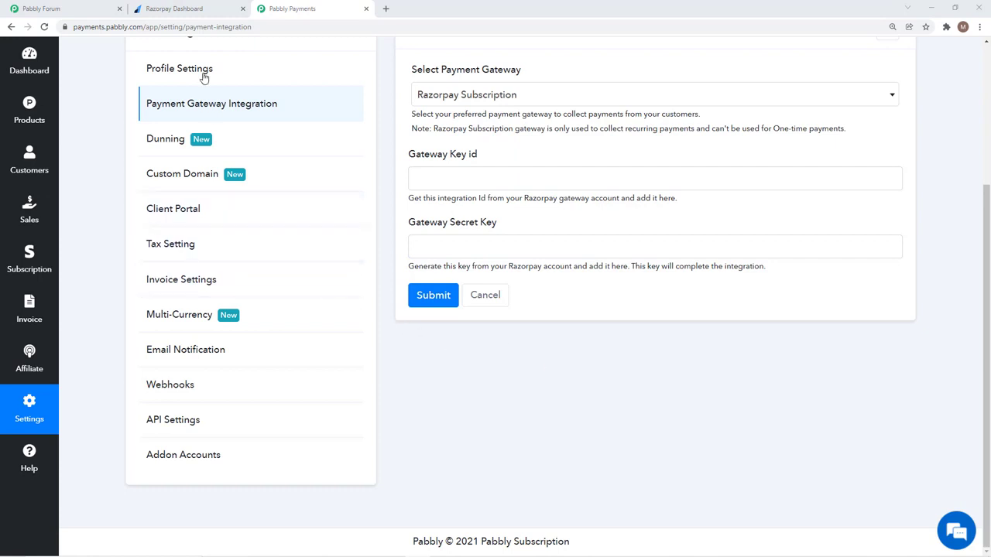
- Switch to the Razorpay Dashboard and show the API Keys settings with the existing test key
click(180, 9)
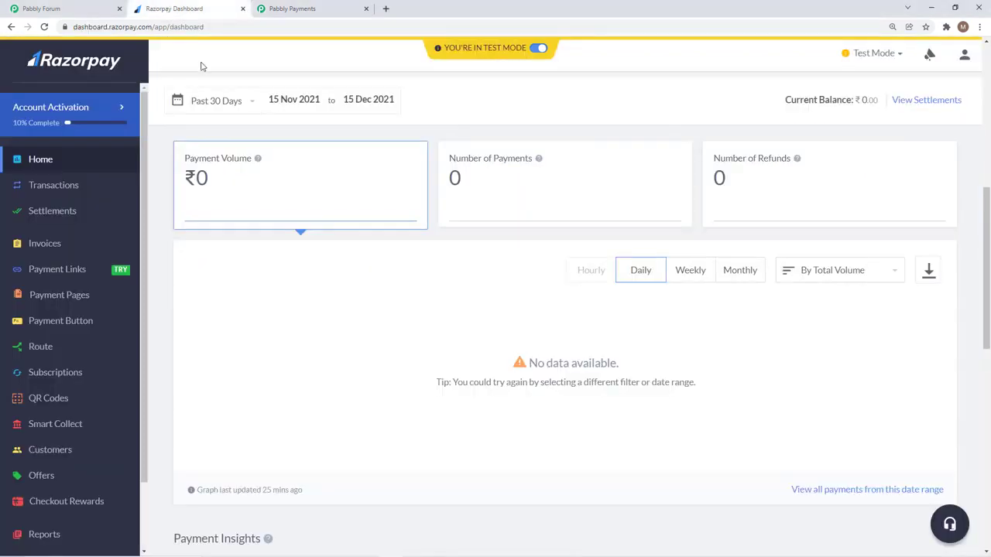
mouse_move(112, 386)
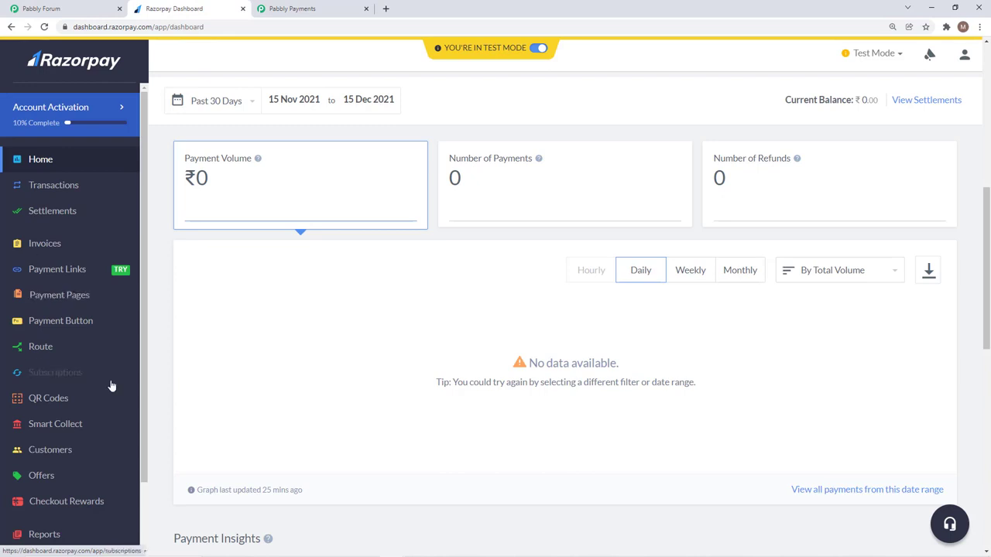
mouse_move(169, 366)
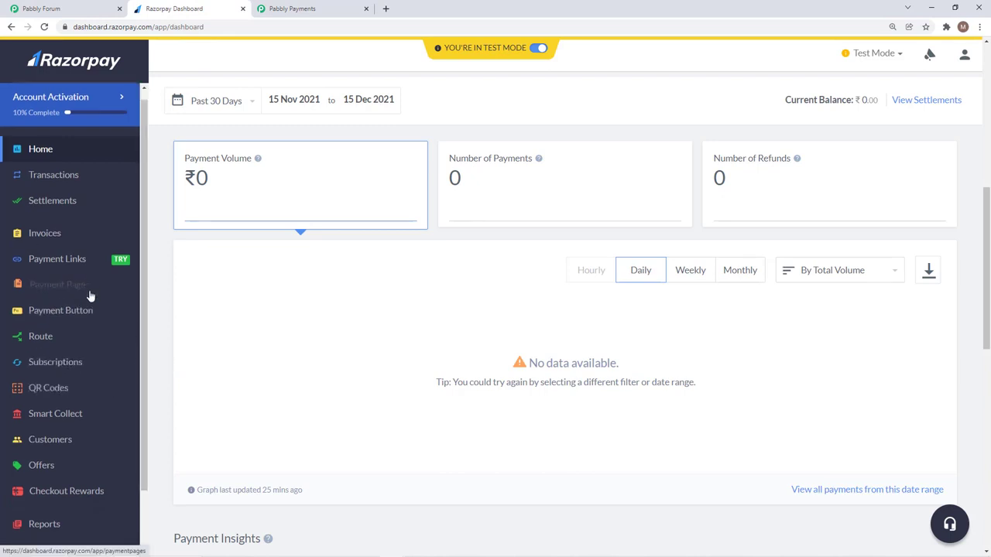
click(43, 508)
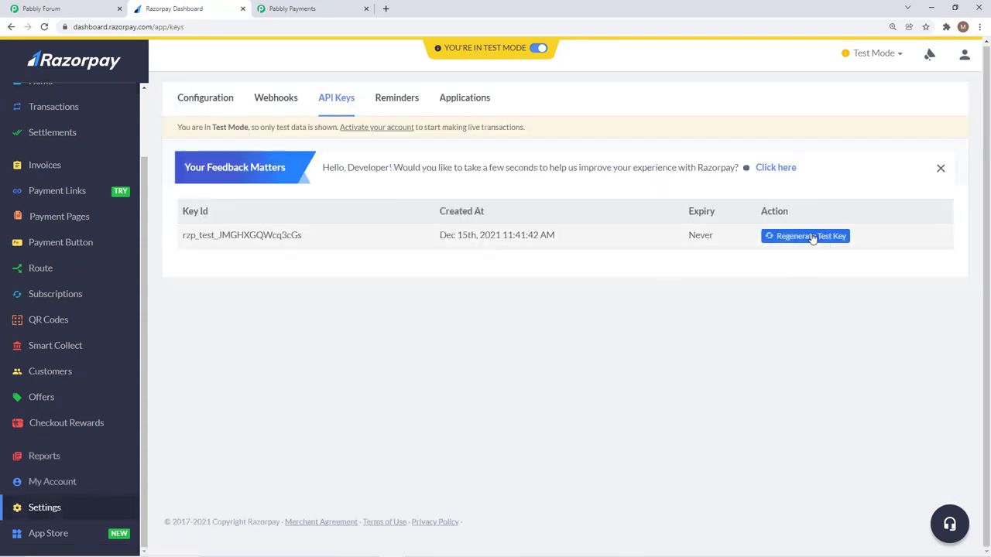
- Regenerate the test API key with the old key deactivating in 24 hours, and confirm the dialogs
click(805, 235)
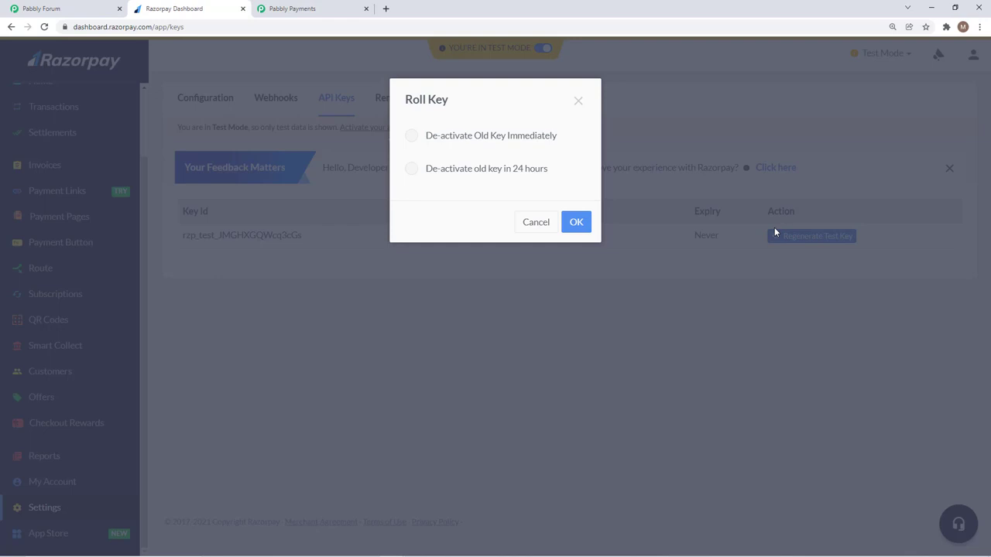
mouse_move(666, 105)
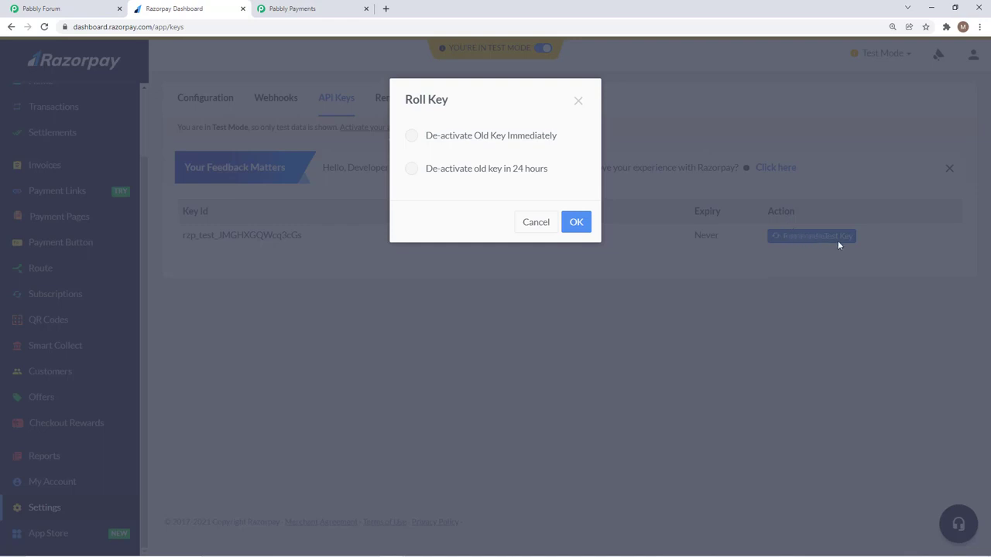
mouse_move(491, 180)
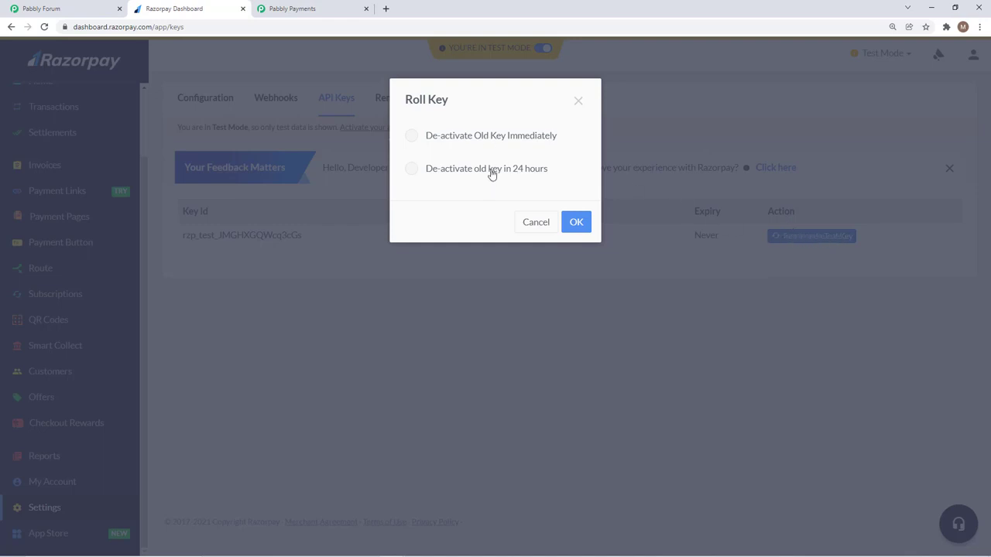
click(411, 167)
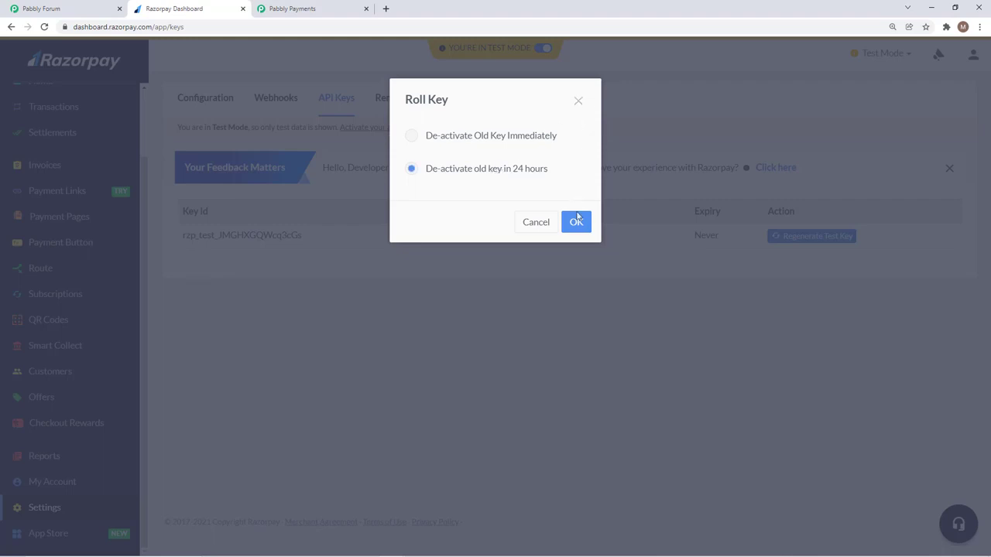
click(576, 223)
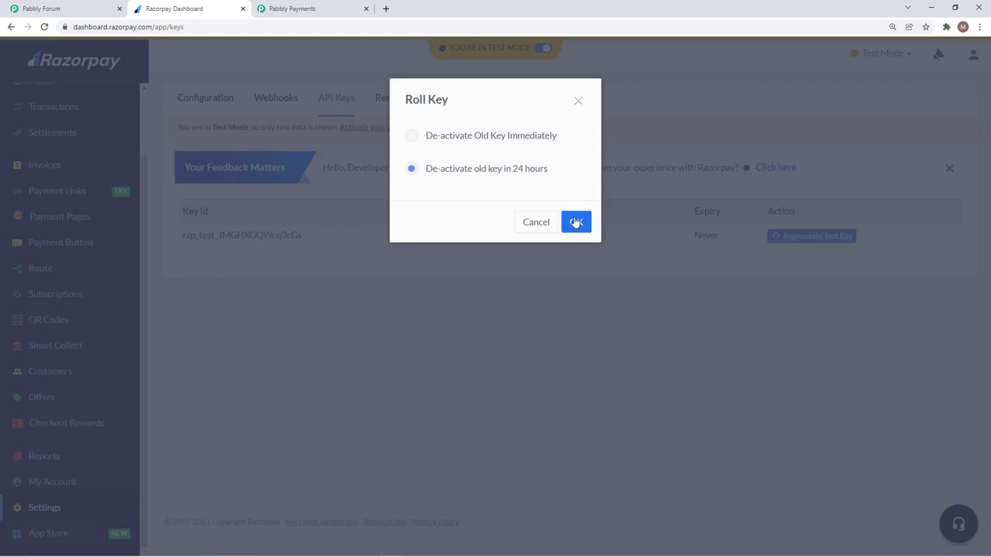
click(576, 223)
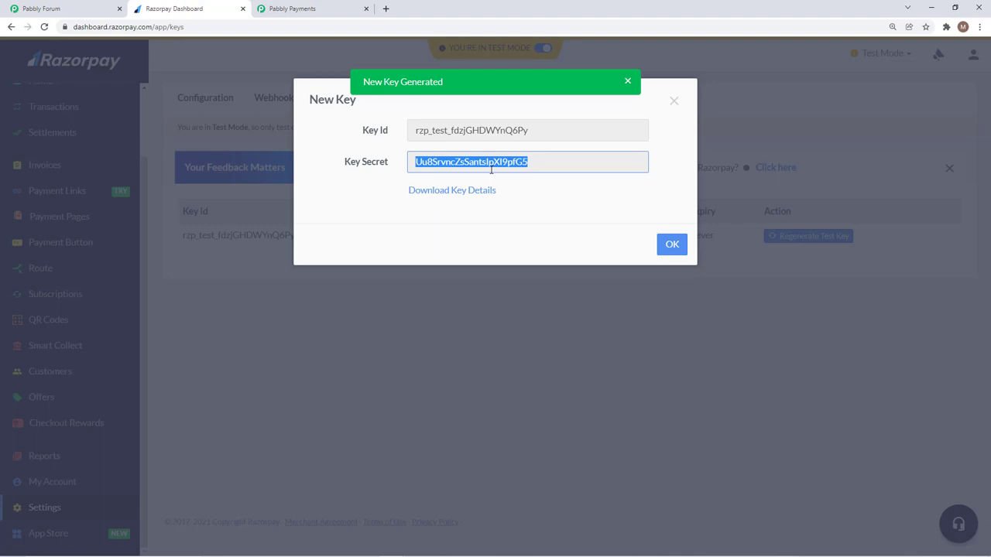
click(671, 245)
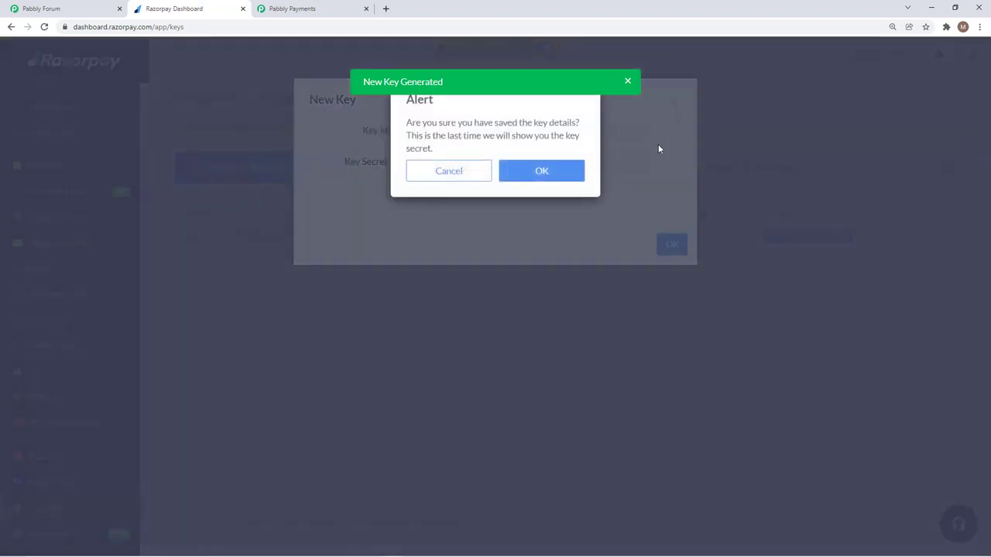
click(542, 170)
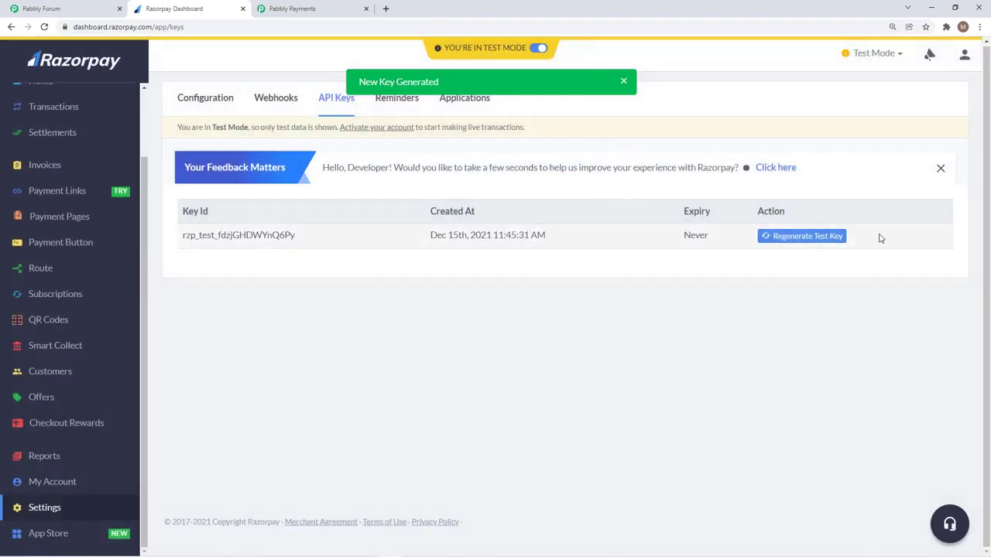
- Review Pabbly's connected gateways showing Razorpay Subscription active, then return to Razorpay
click(300, 9)
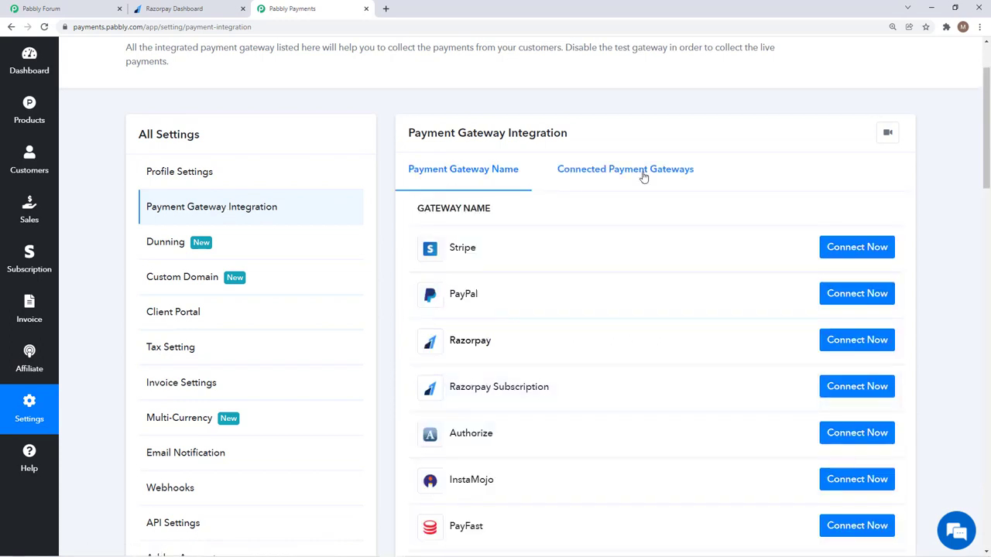
click(625, 168)
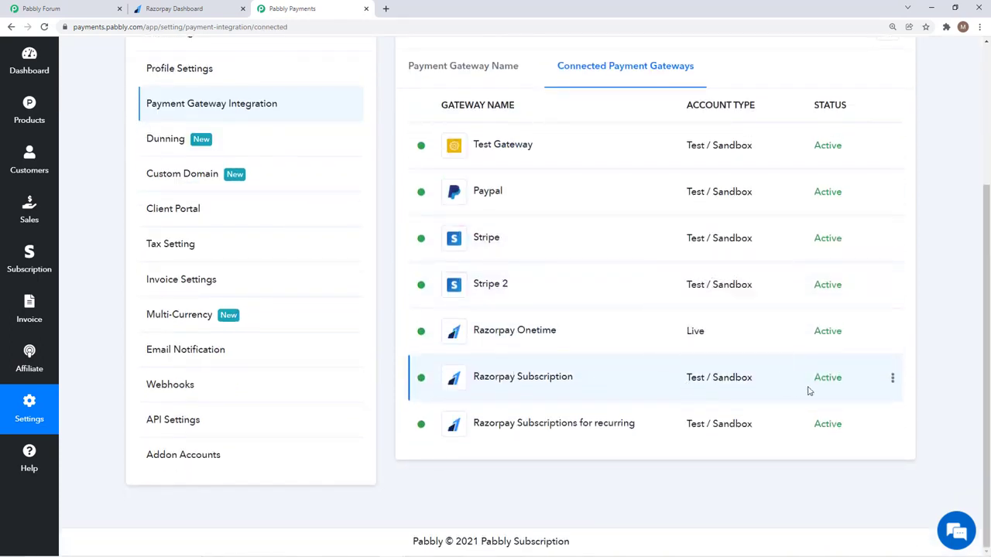
click(186, 9)
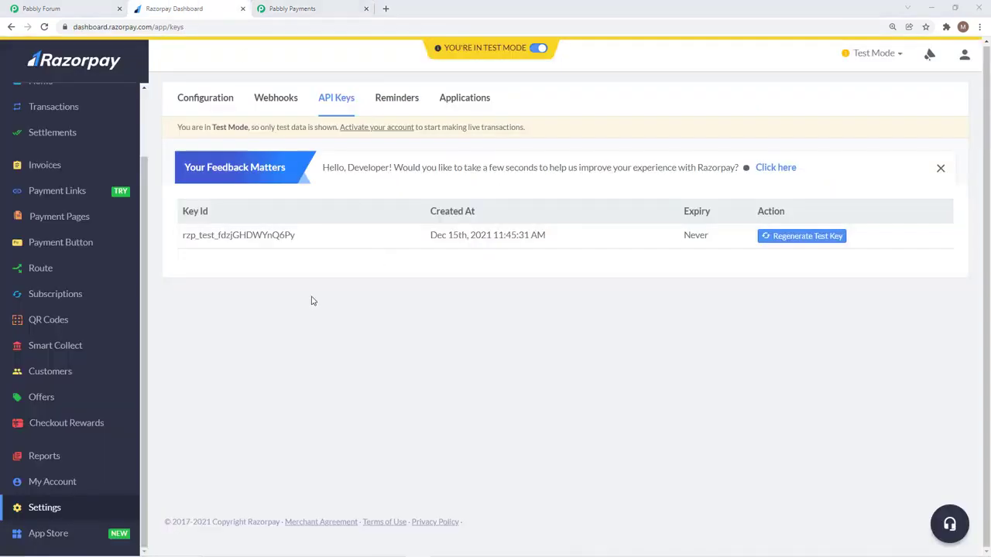
mouse_move(387, 353)
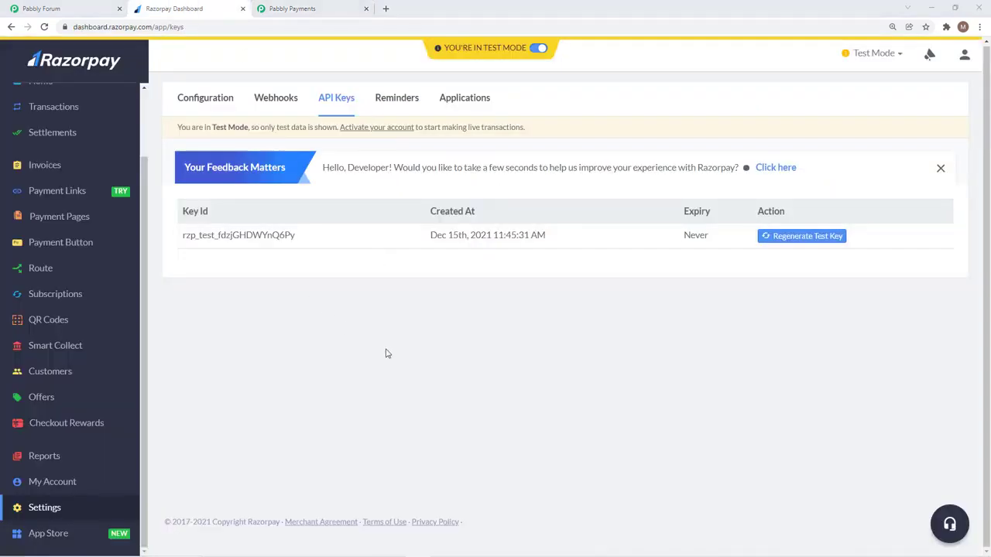
mouse_move(399, 351)
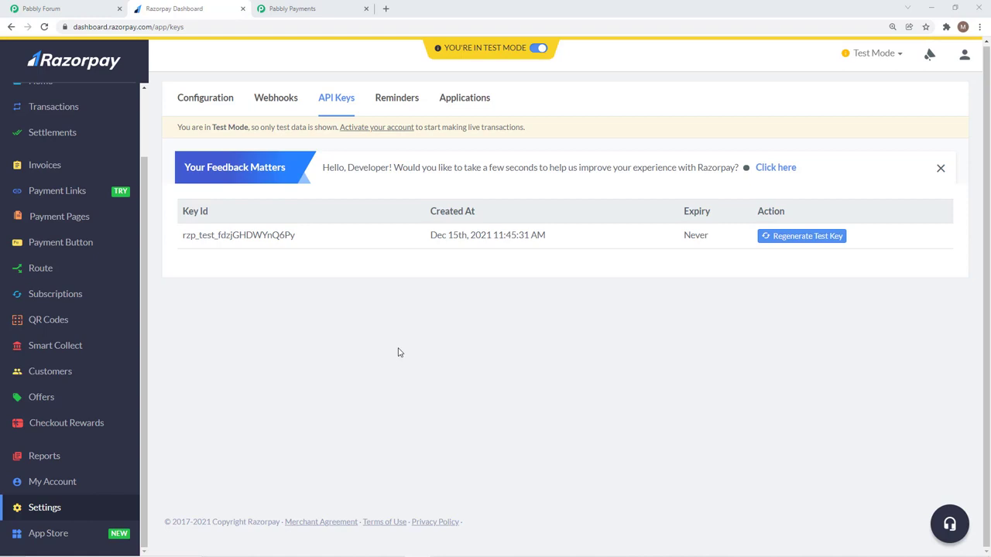
mouse_move(359, 333)
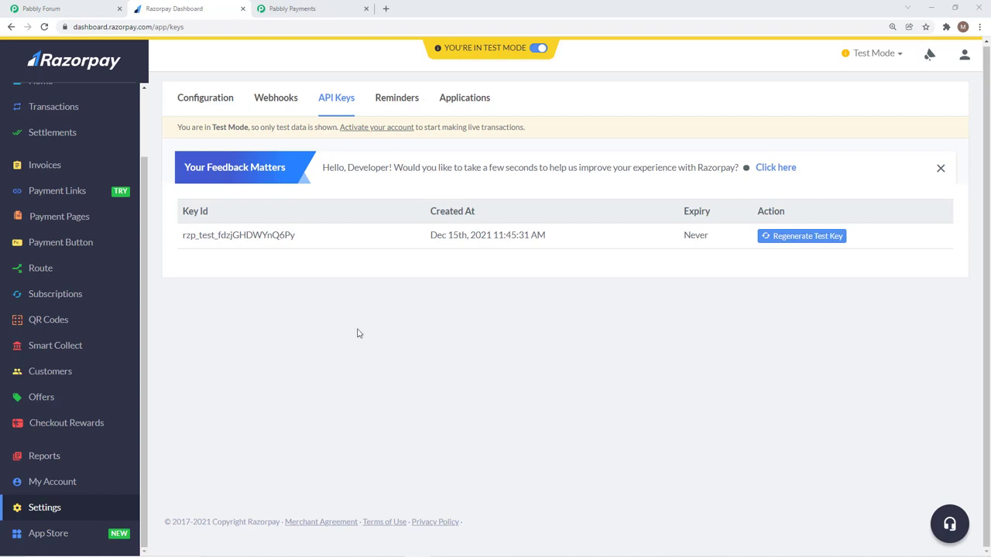
mouse_move(238, 272)
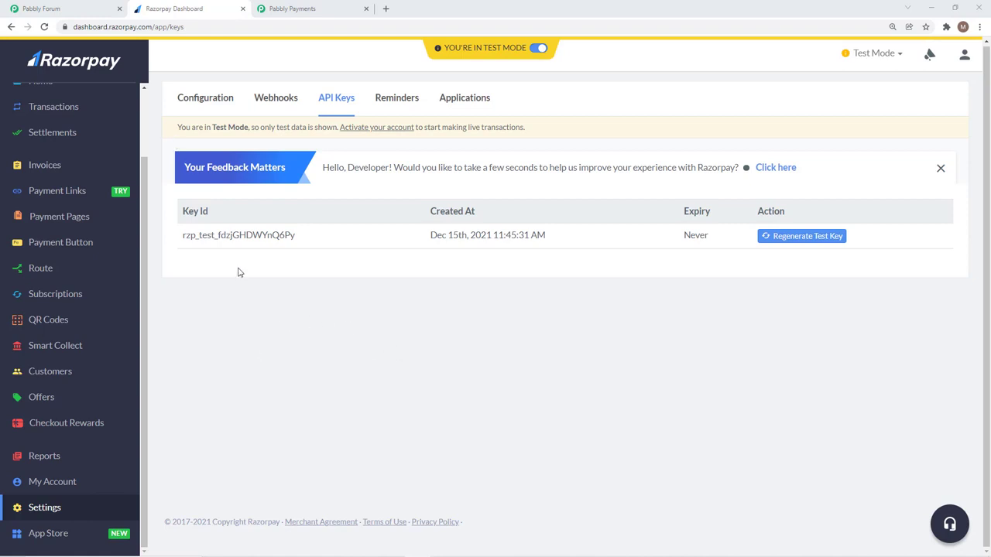
- In the Pabbly Forum, open Subscription Billing > Tips & Updates > RazorPay Subscription Setup thread
click(44, 9)
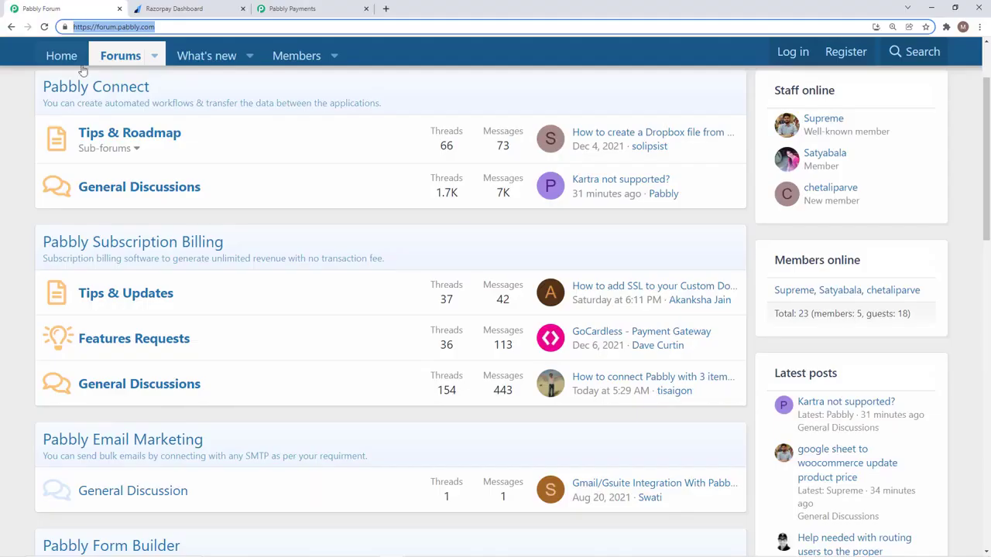
mouse_move(419, 219)
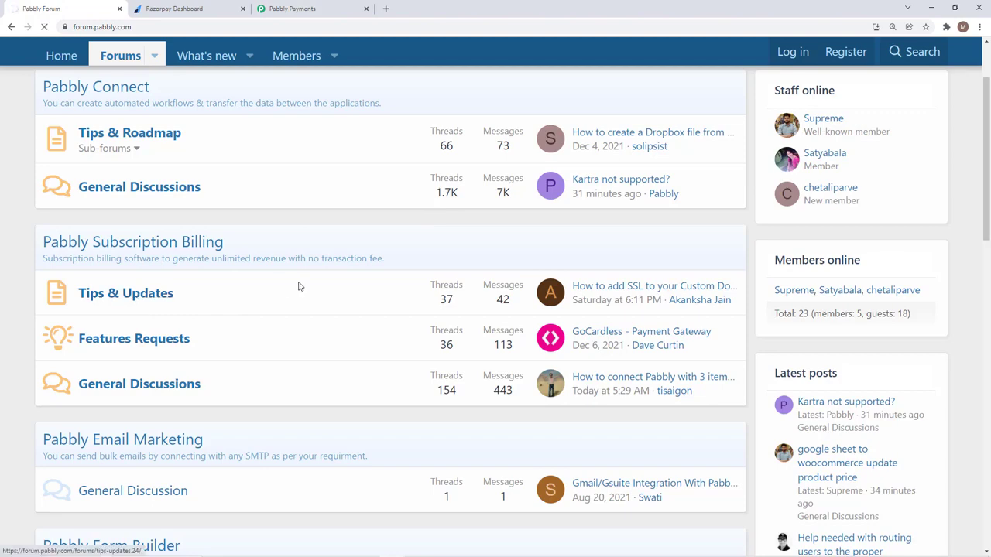
click(125, 294)
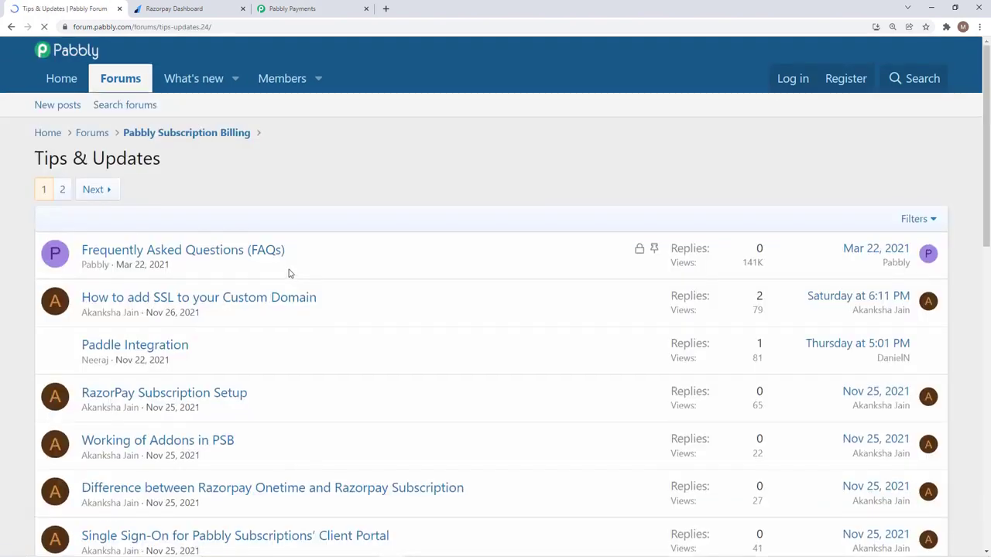
scroll(down, 3)
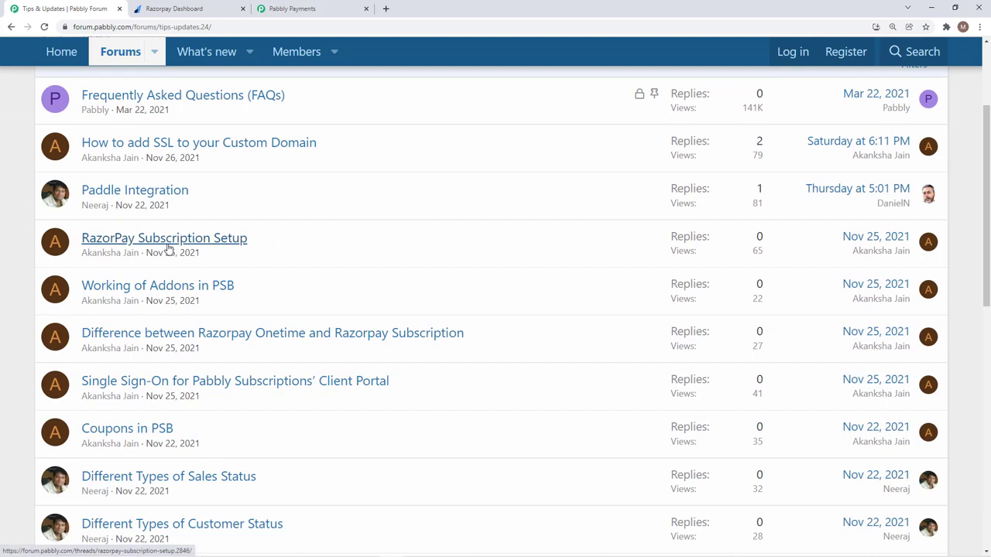
click(164, 238)
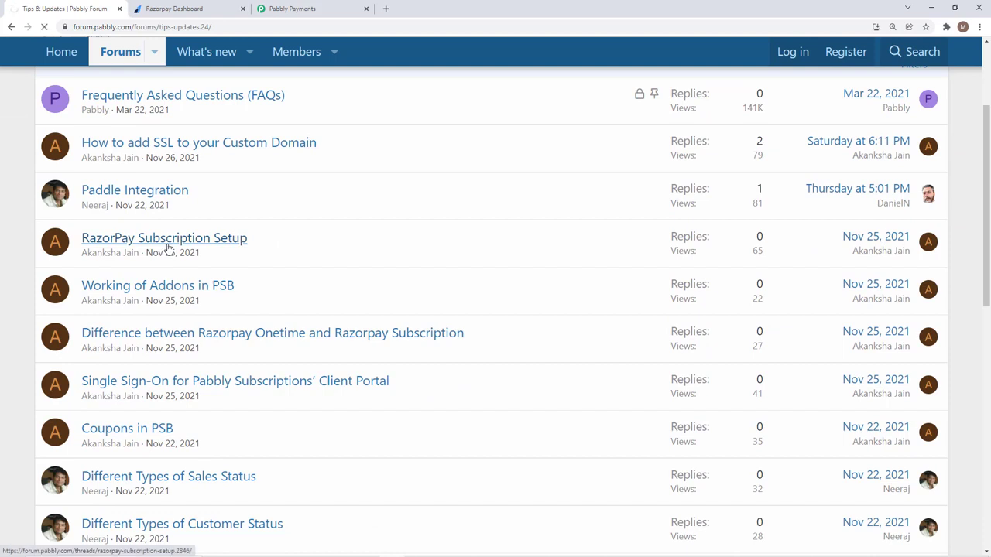
click(164, 238)
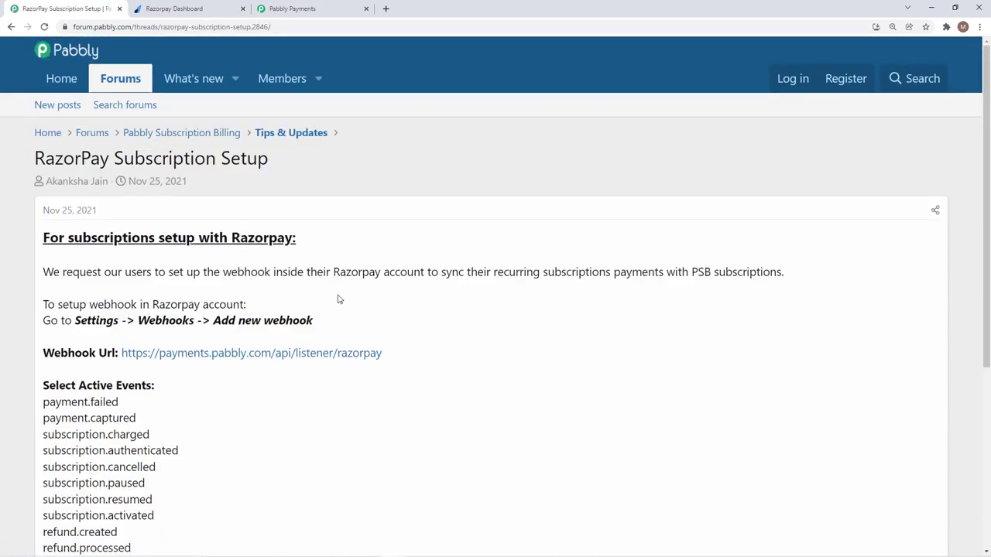
scroll(down, 3)
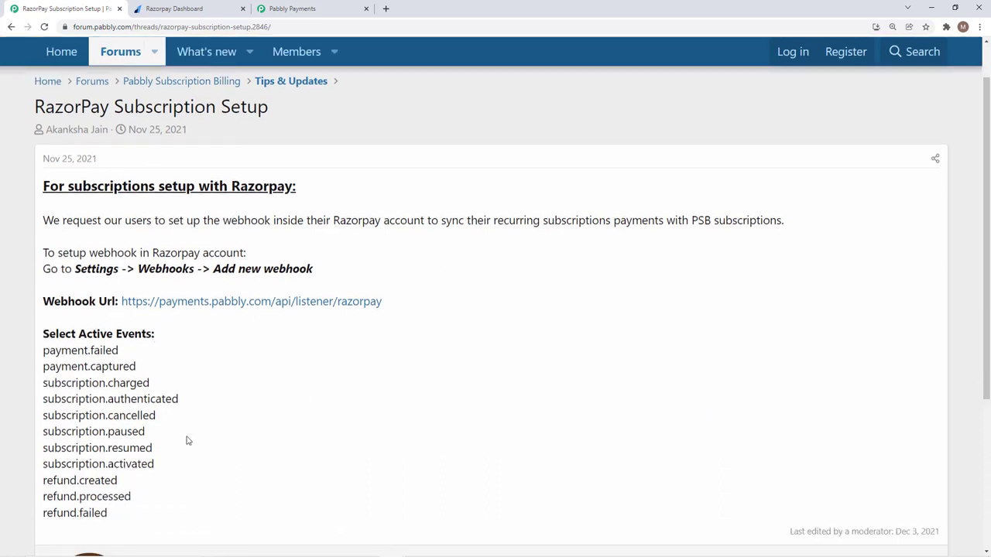
mouse_move(189, 443)
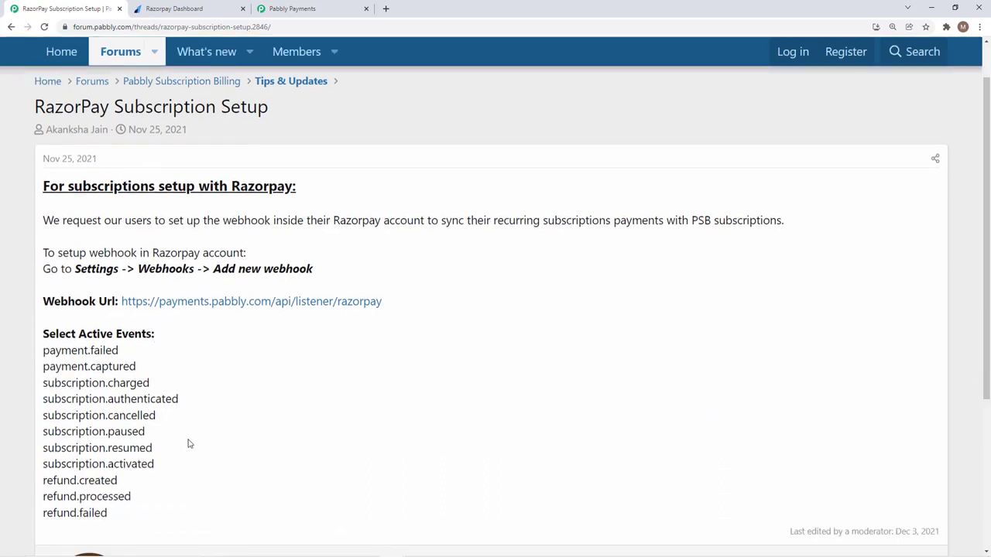
mouse_move(276, 399)
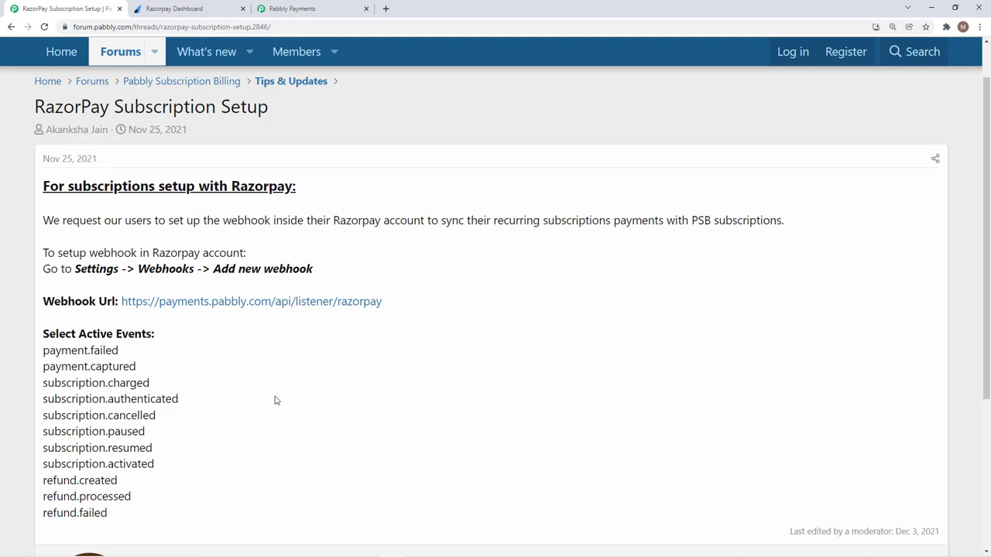
mouse_move(372, 421)
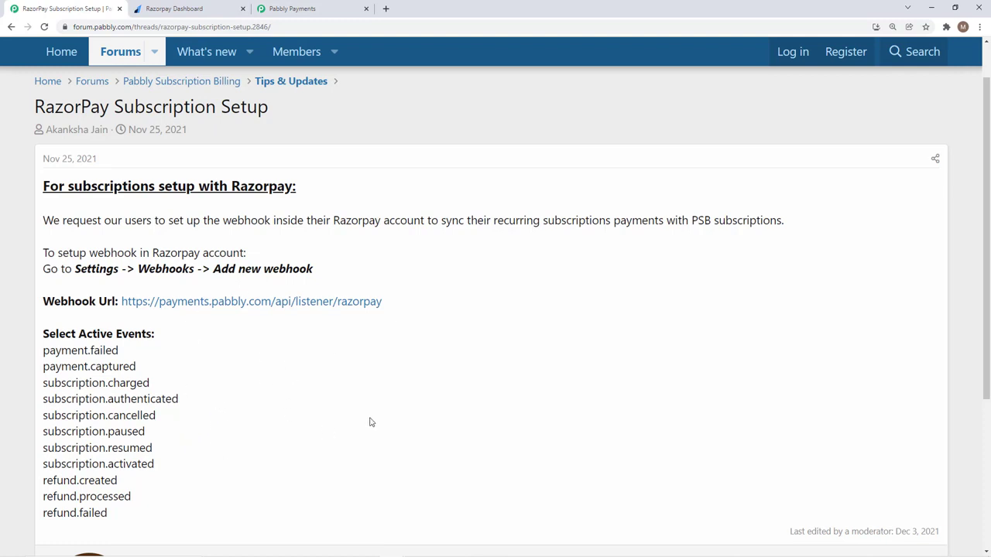
mouse_move(404, 327)
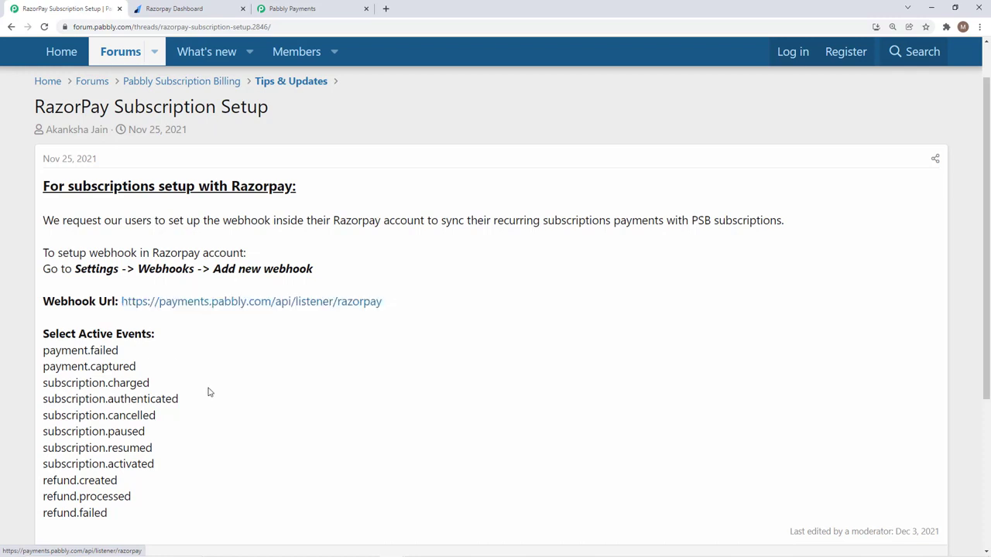
- Show Razorpay's empty Webhooks settings page, then return to the forum setup guide
click(174, 9)
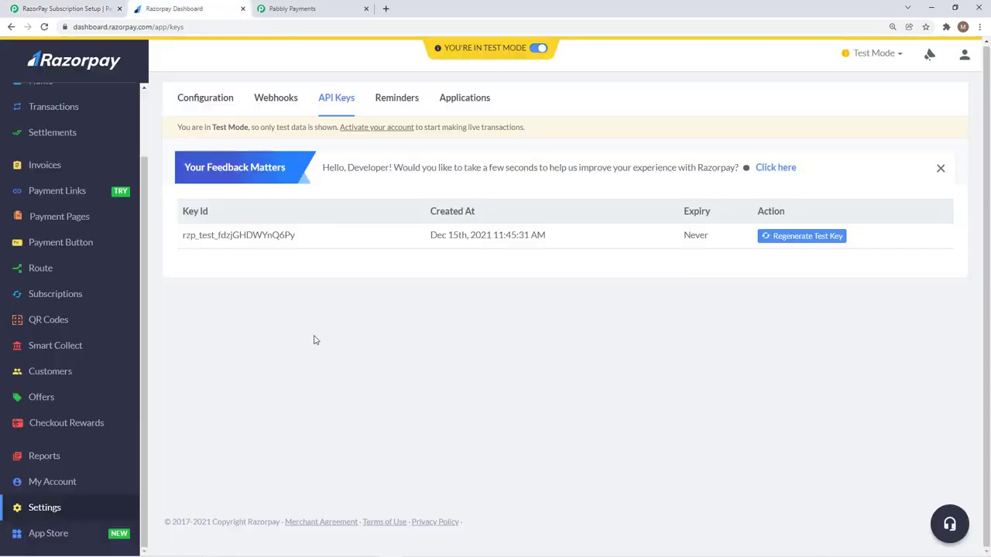
mouse_move(273, 103)
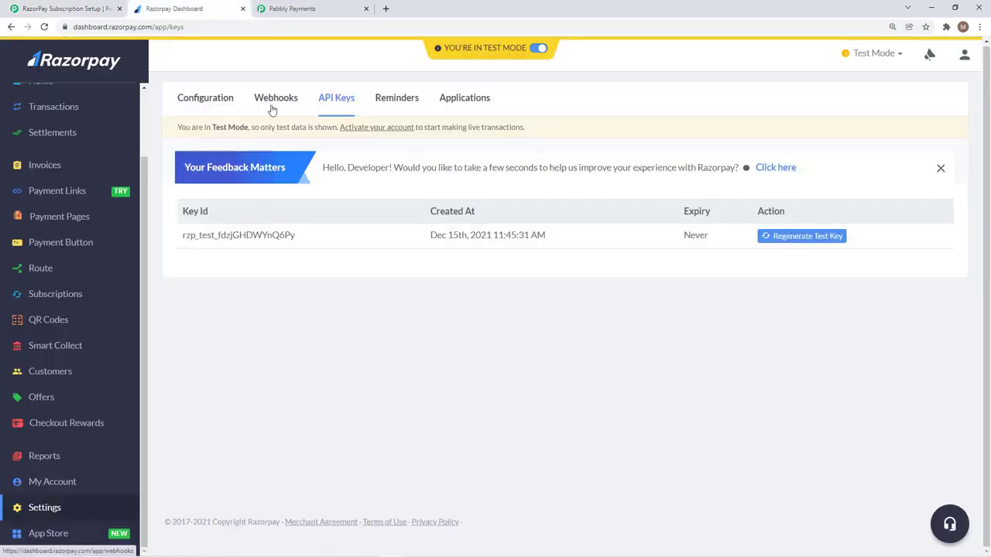
click(276, 97)
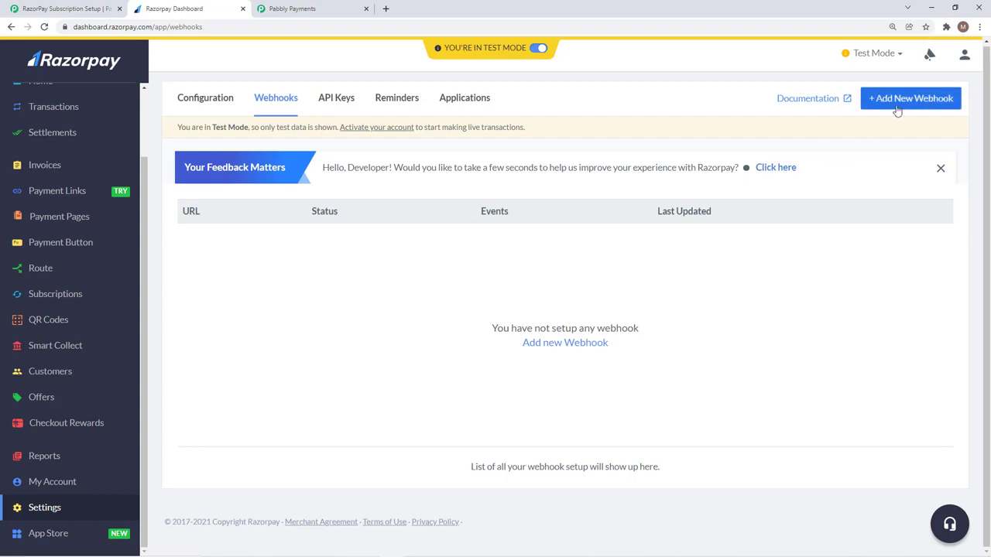
mouse_move(686, 304)
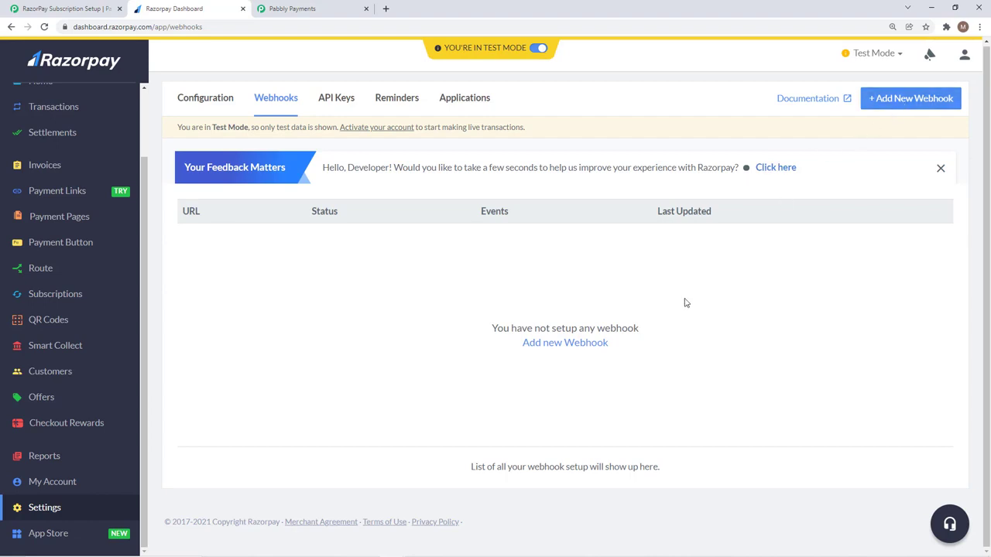
click(564, 342)
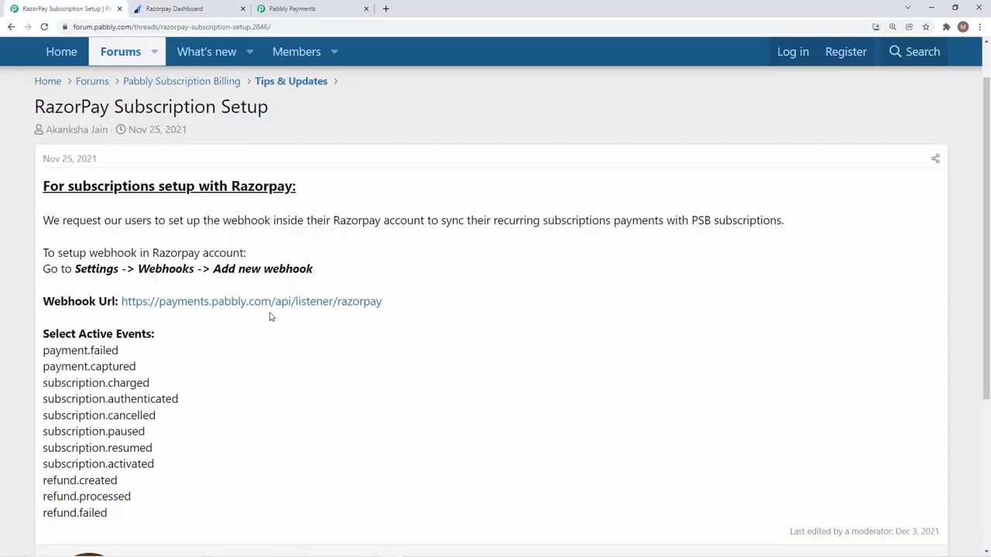
click(174, 10)
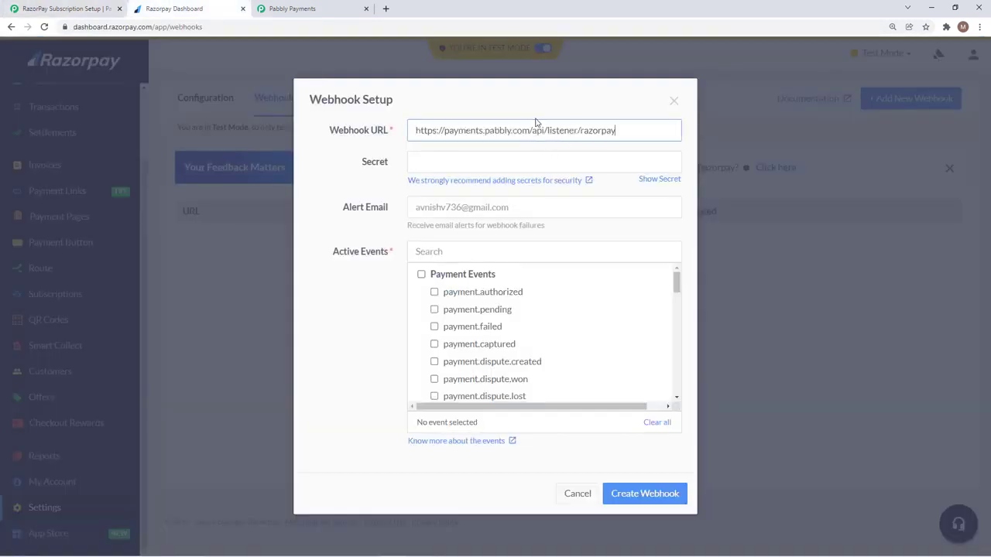
click(544, 163)
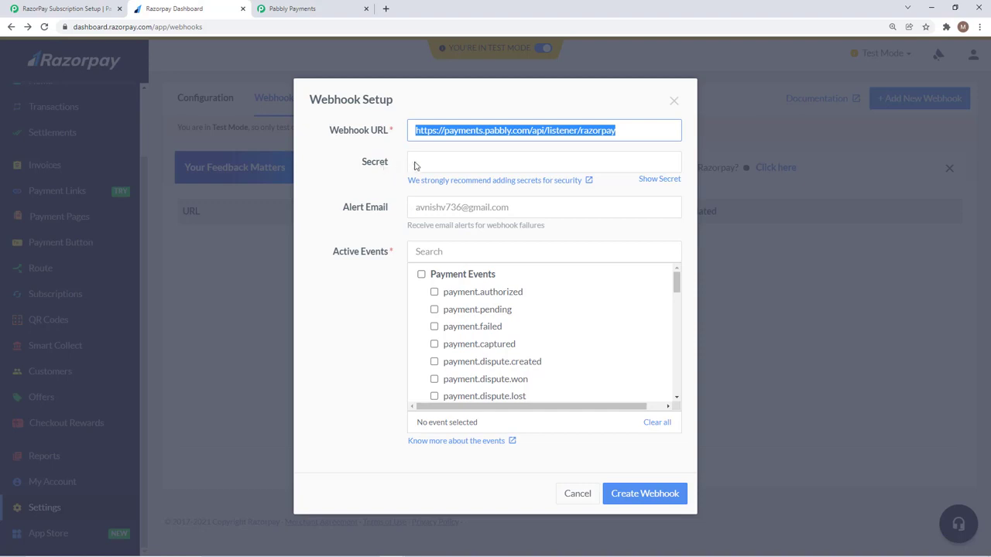
mouse_move(403, 207)
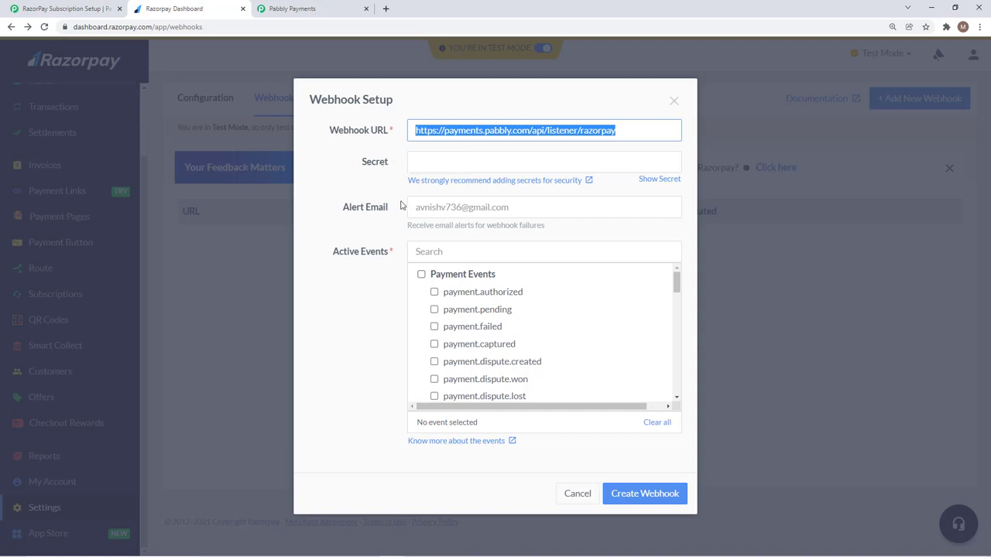
mouse_move(375, 216)
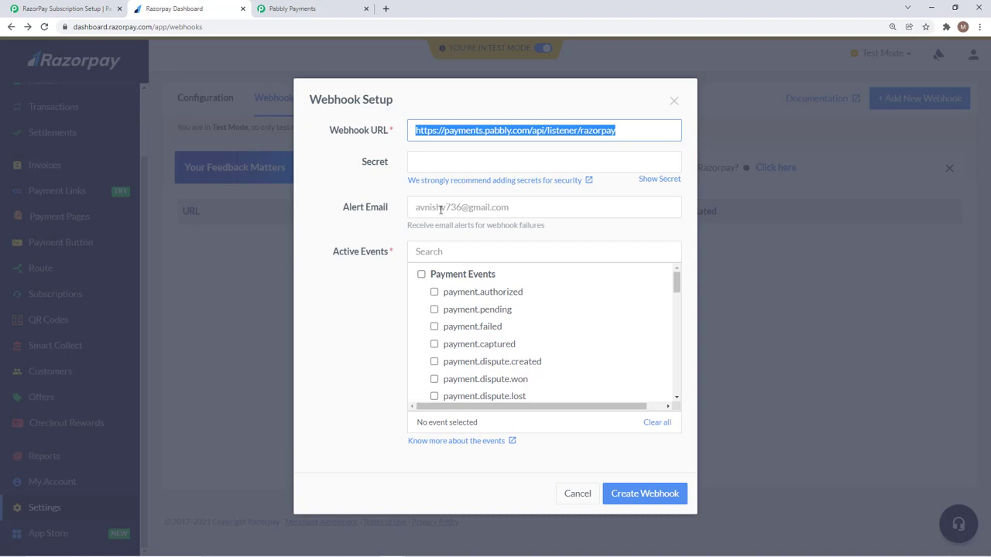
mouse_move(491, 226)
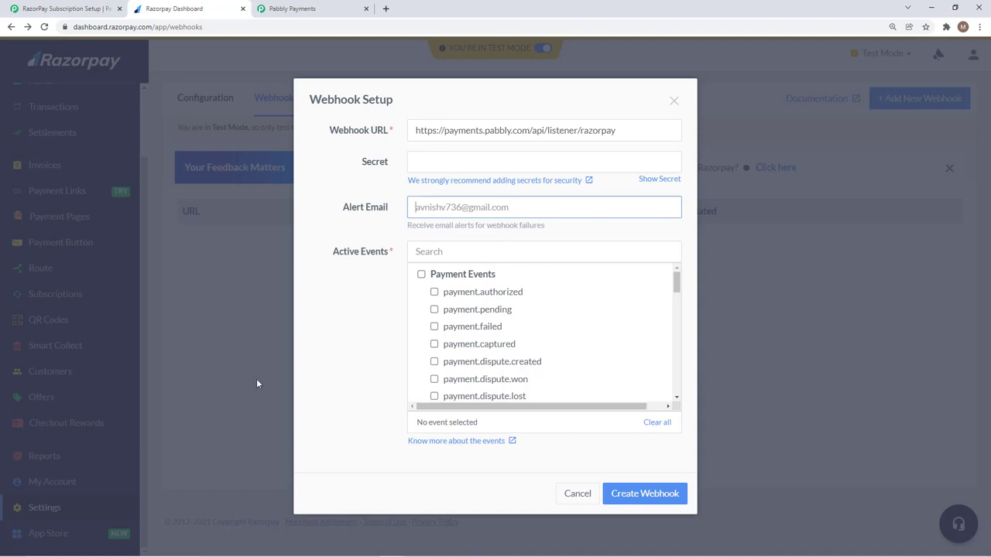
mouse_move(435, 274)
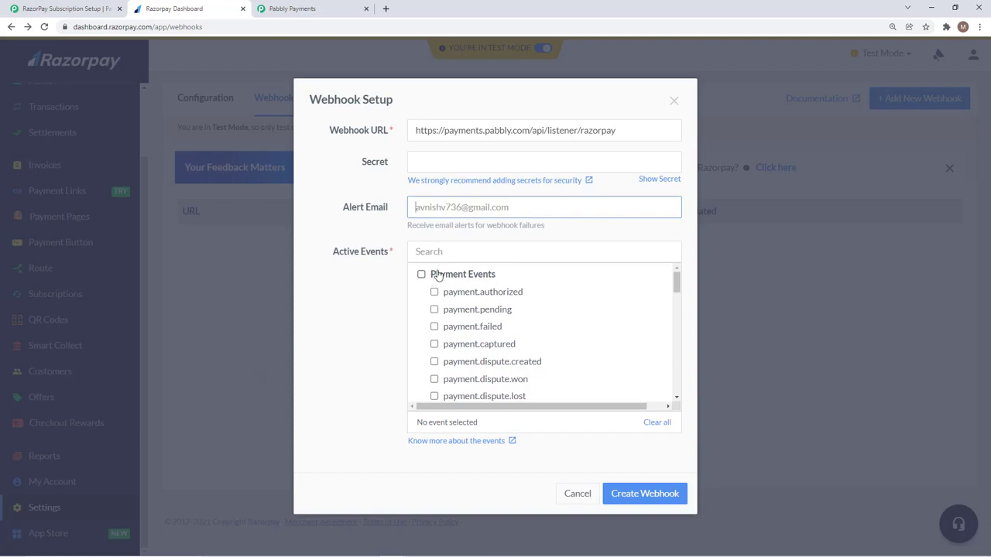
mouse_move(74, 9)
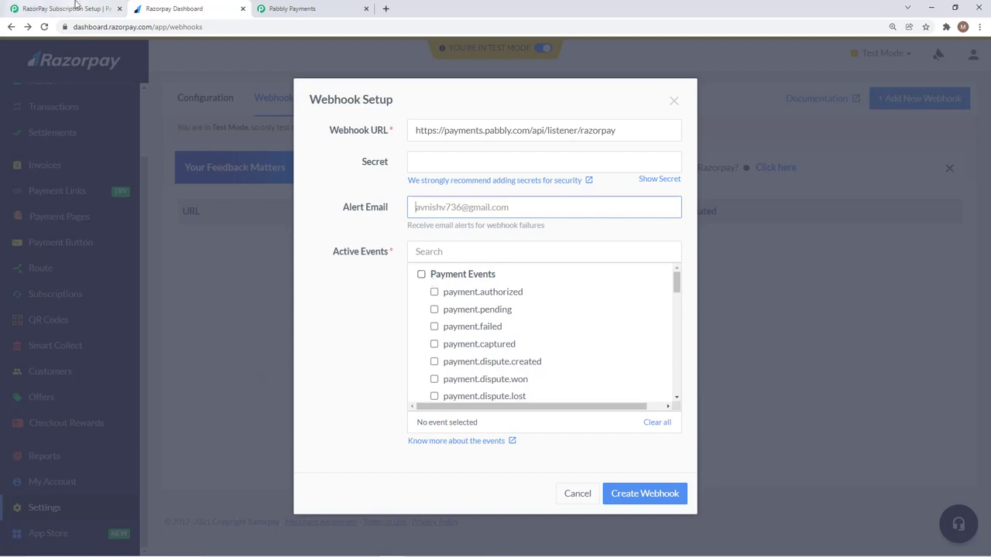
- Tick the forum-listed events (payment.failed, payment.captured, subscription.charged, subscription.activated, refund.failed…) reaching 11 active events
click(61, 14)
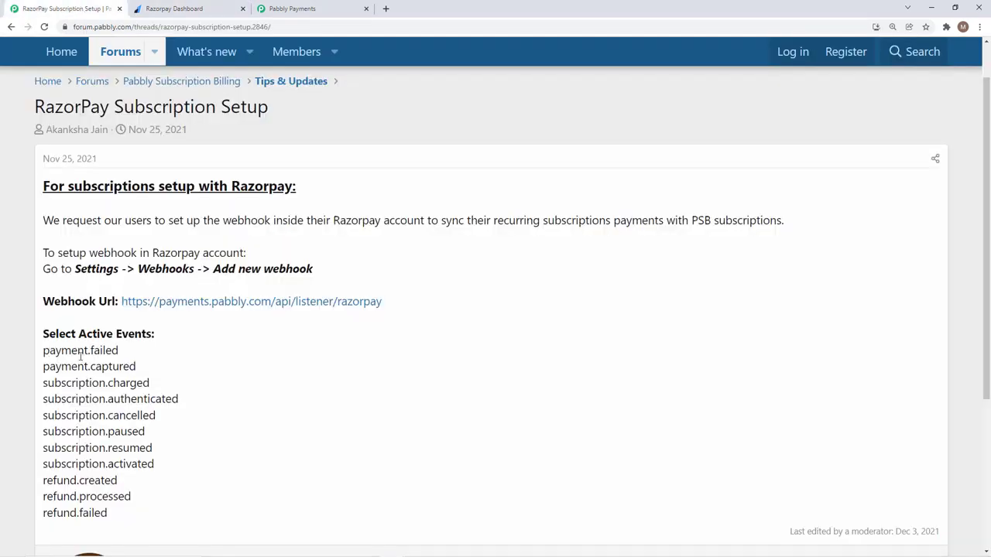
scroll(down, 3)
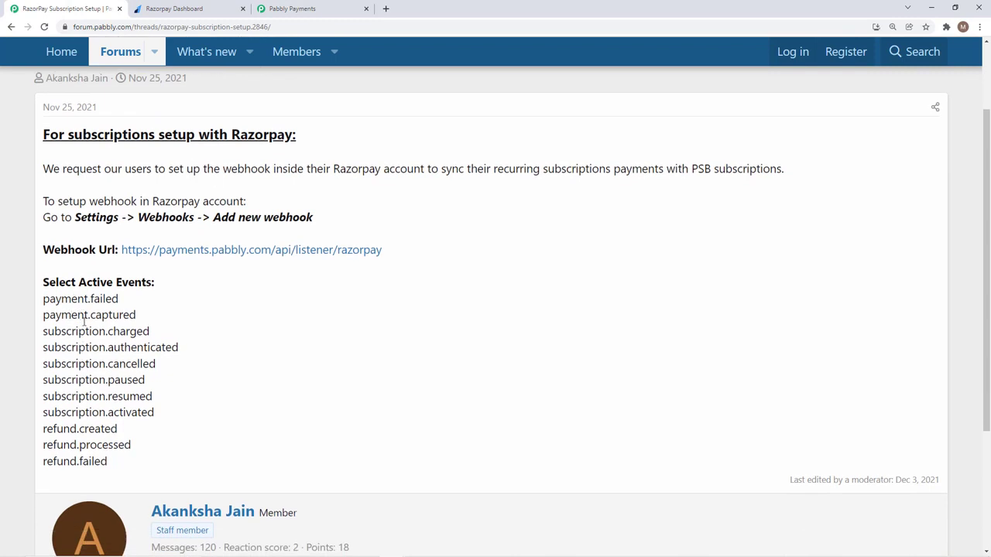
mouse_move(114, 364)
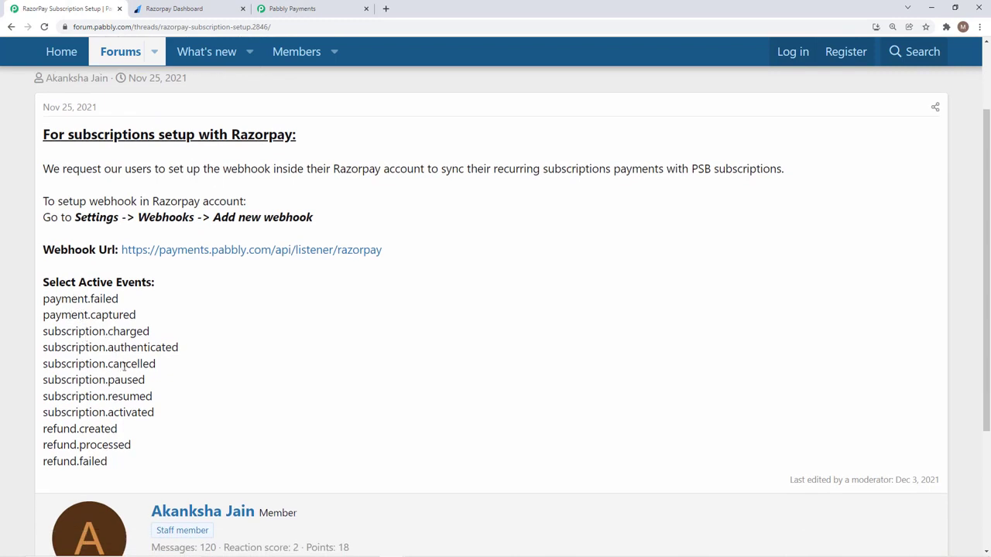
mouse_move(145, 412)
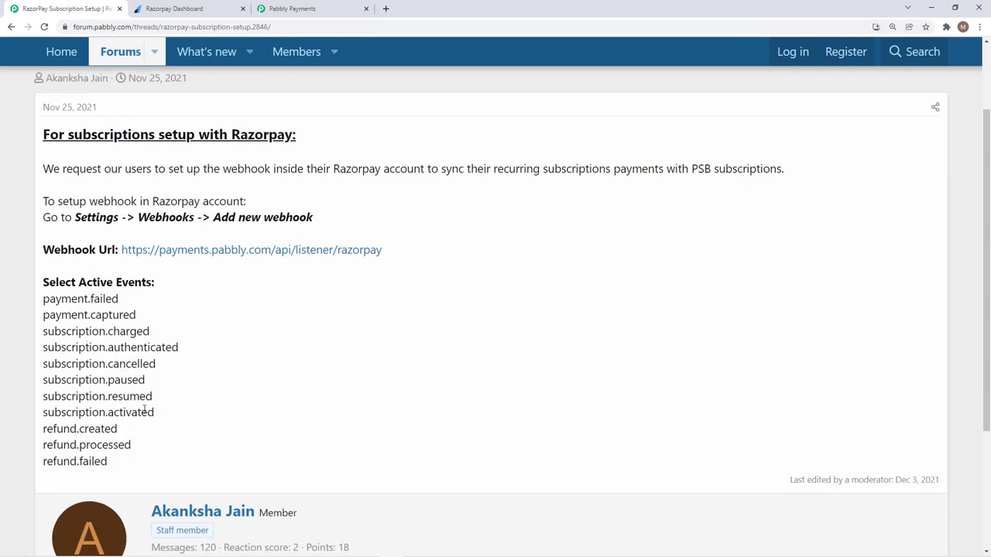
double_click(84, 299)
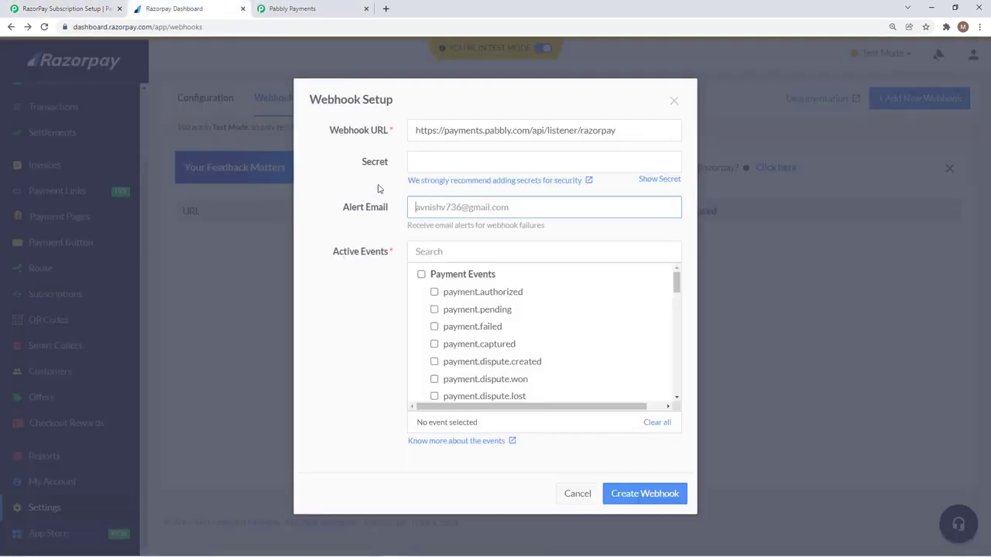
text(payment.failed)
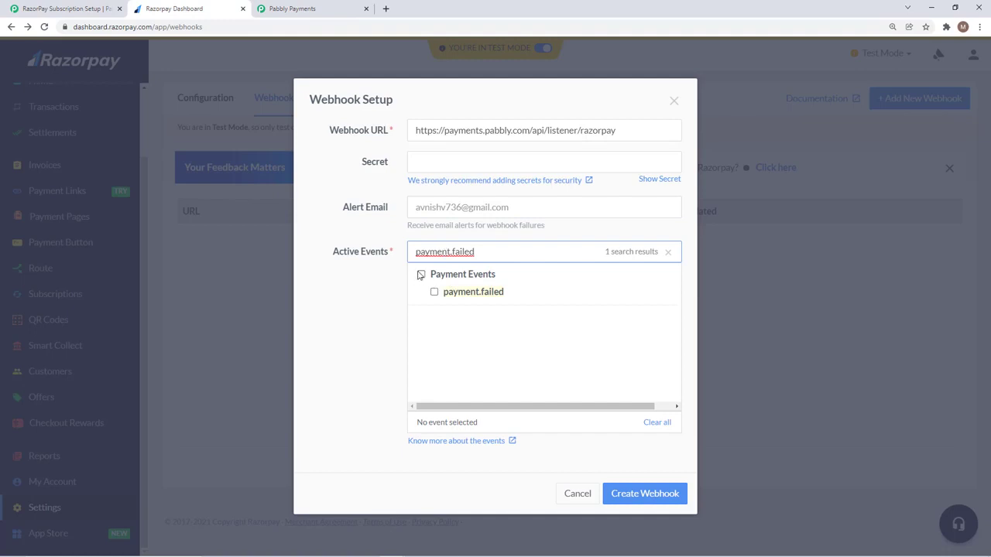
click(306, 9)
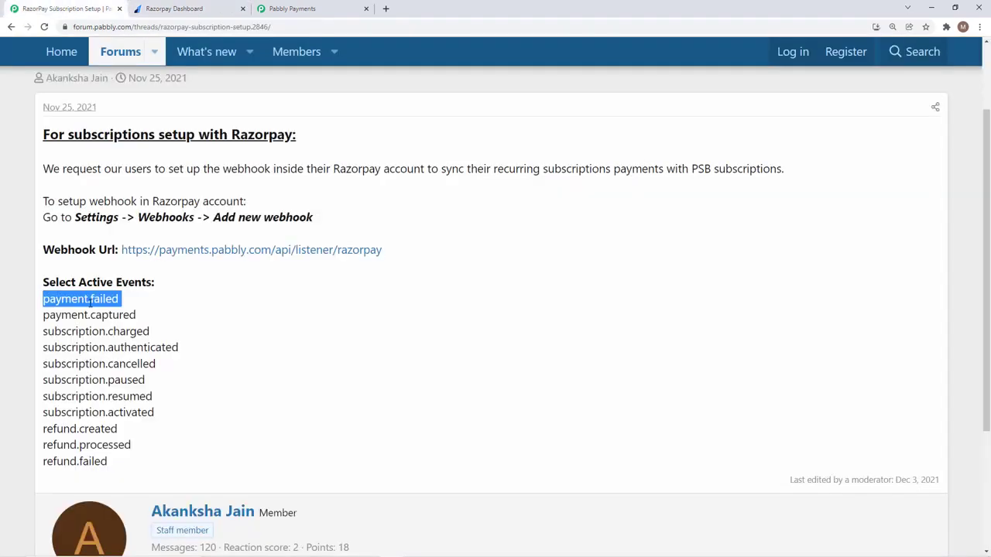
double_click(90, 314)
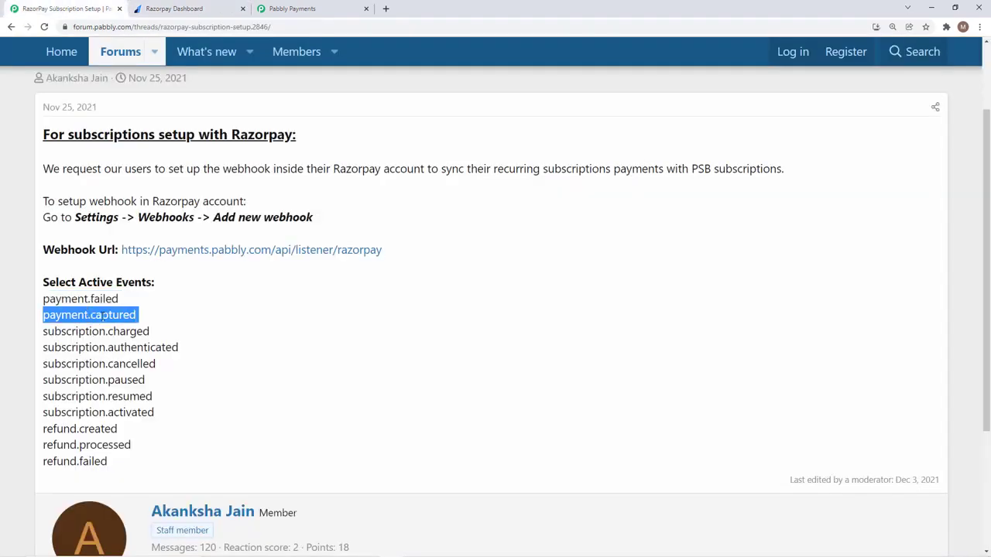
click(179, 9)
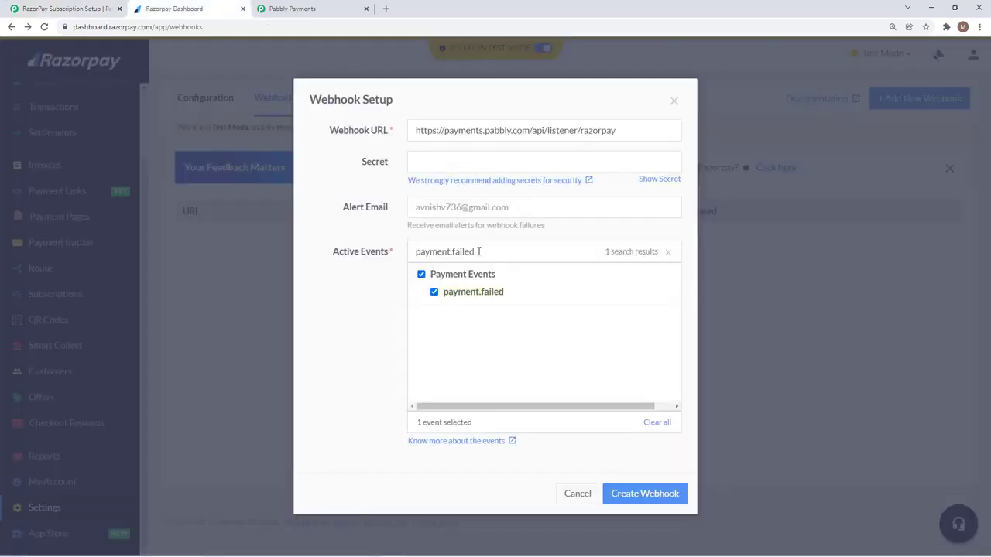
double_click(442, 251)
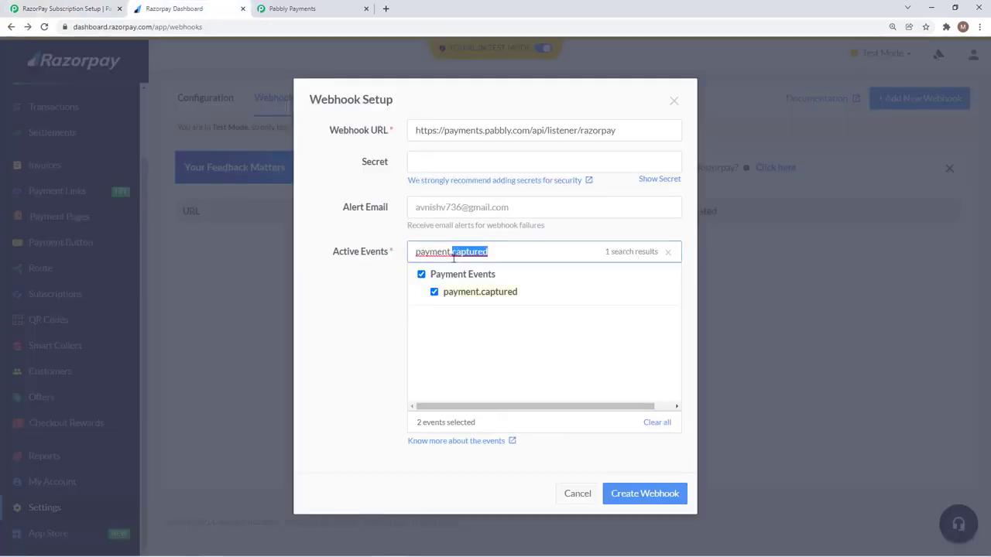
text(subscription.charged)
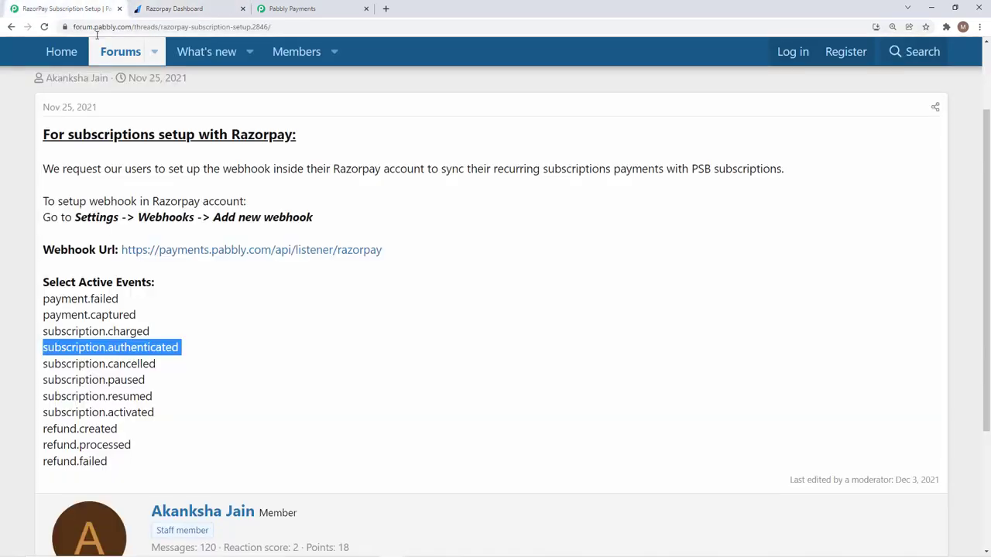
double_click(99, 364)
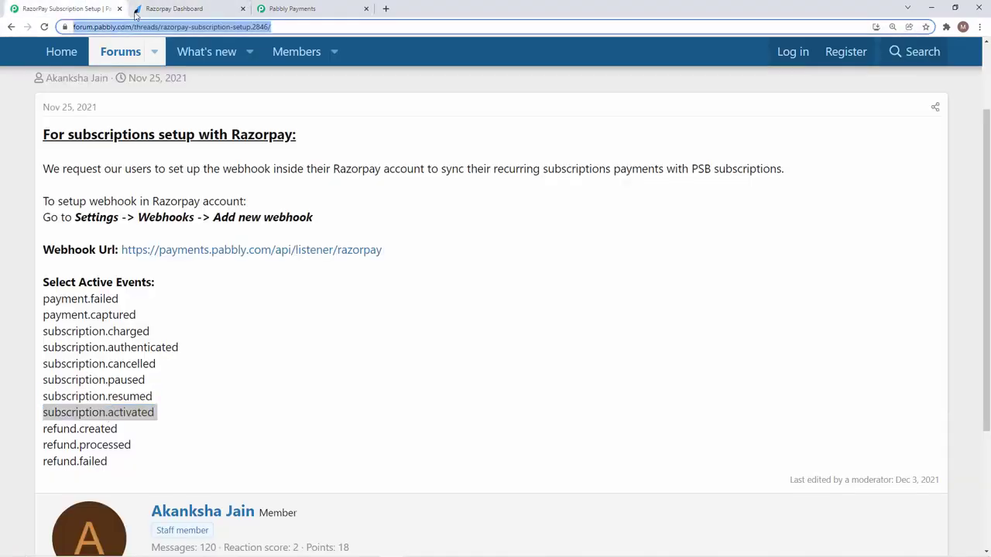
click(177, 9)
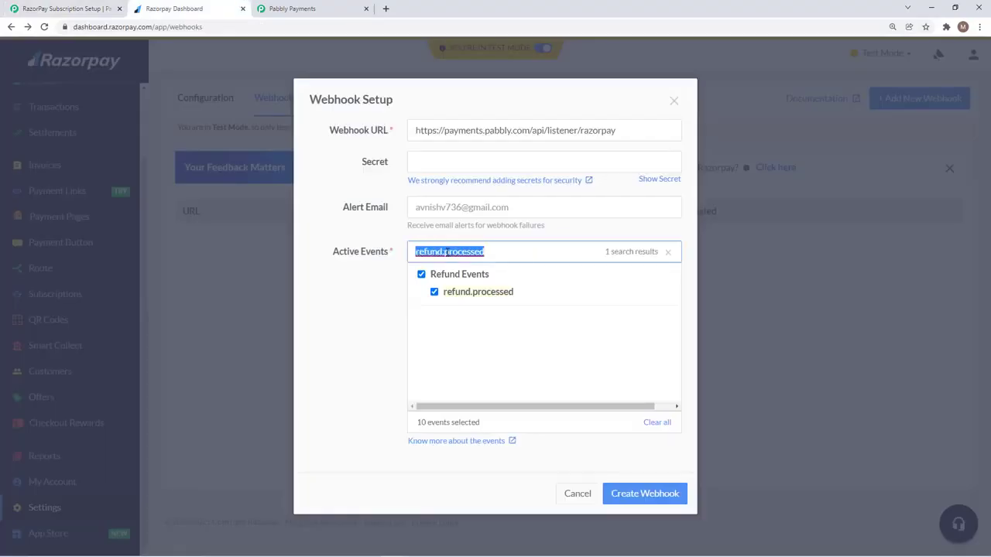
text(refund.failed)
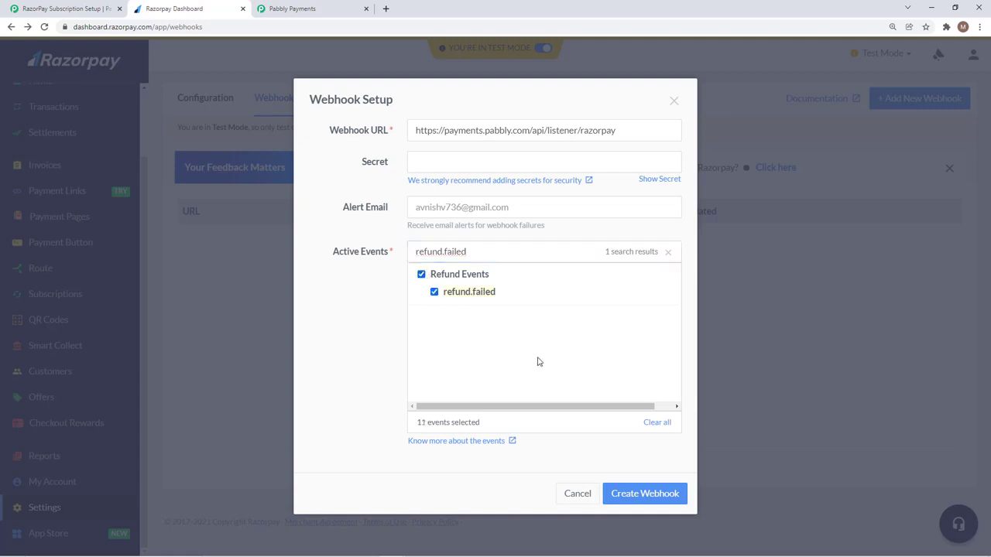
mouse_move(453, 343)
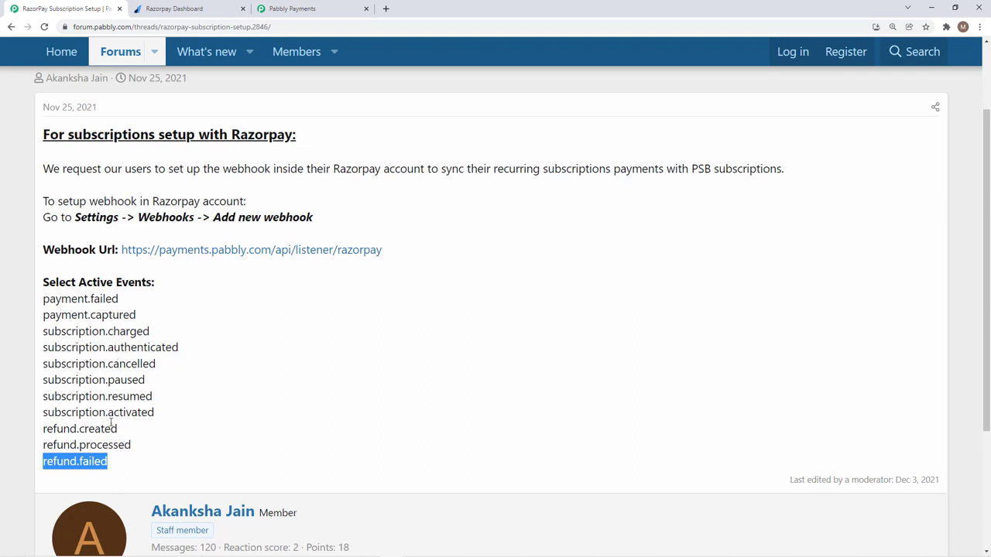
- Review the full event list showing 11 checked events, then return to the forum post
click(183, 10)
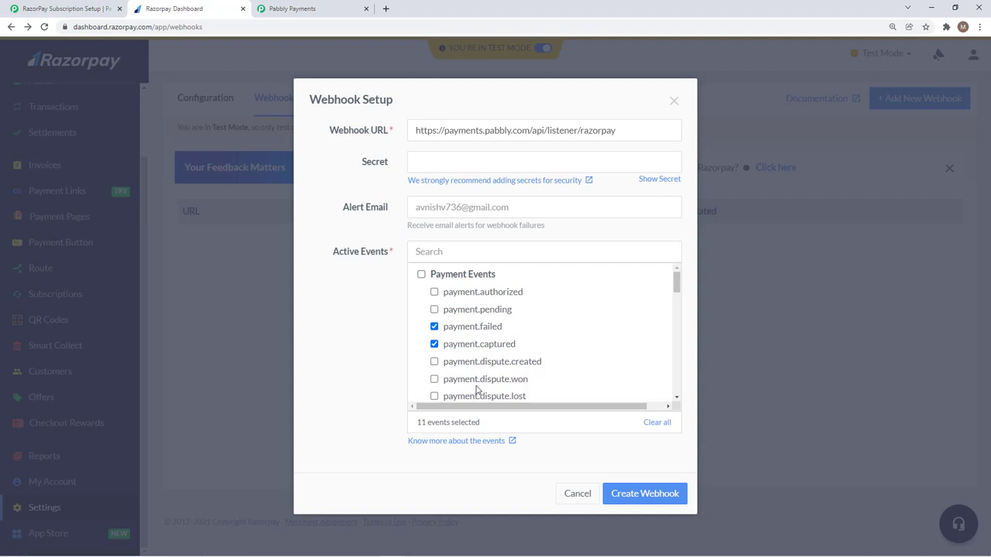
click(59, 12)
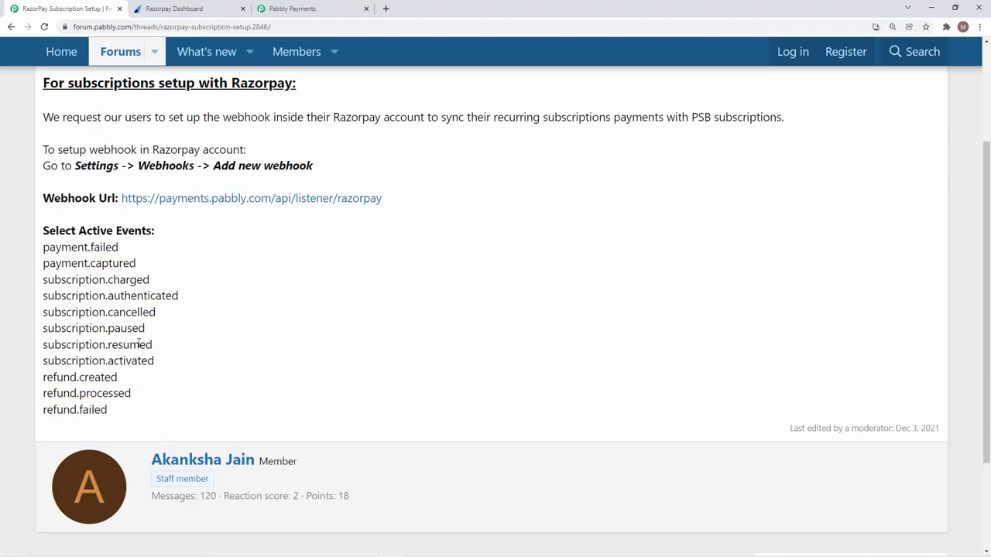
mouse_move(178, 362)
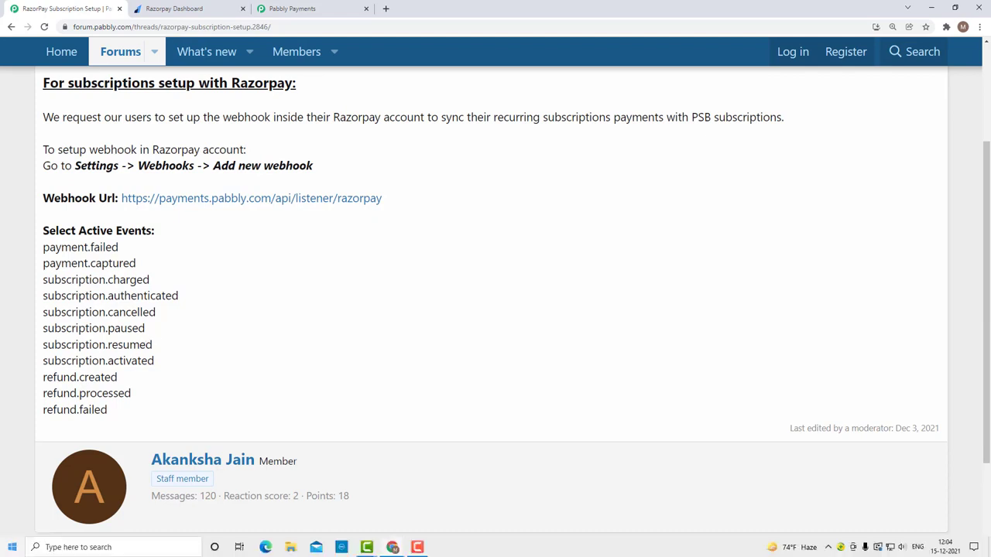
mouse_move(9, 548)
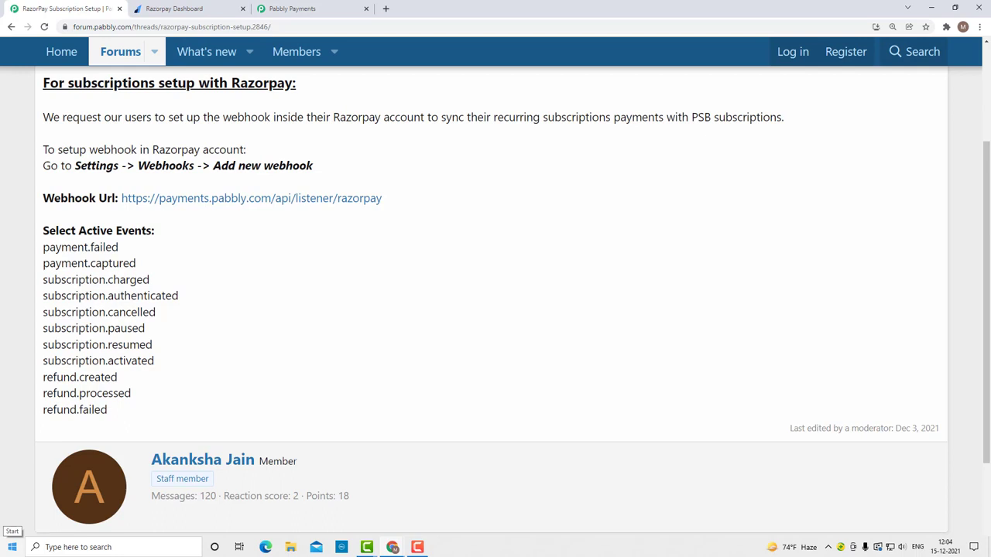